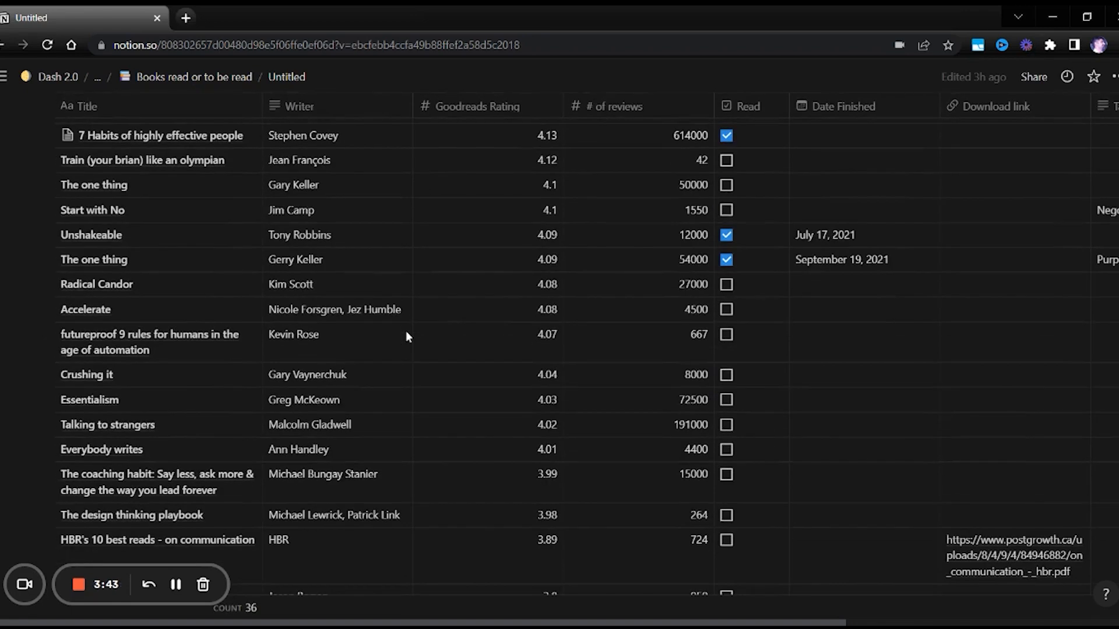
# - Open the 'When: The Scientific Secrets of Perfect Timing' book page from the Books read table
pyautogui.scroll(-3)
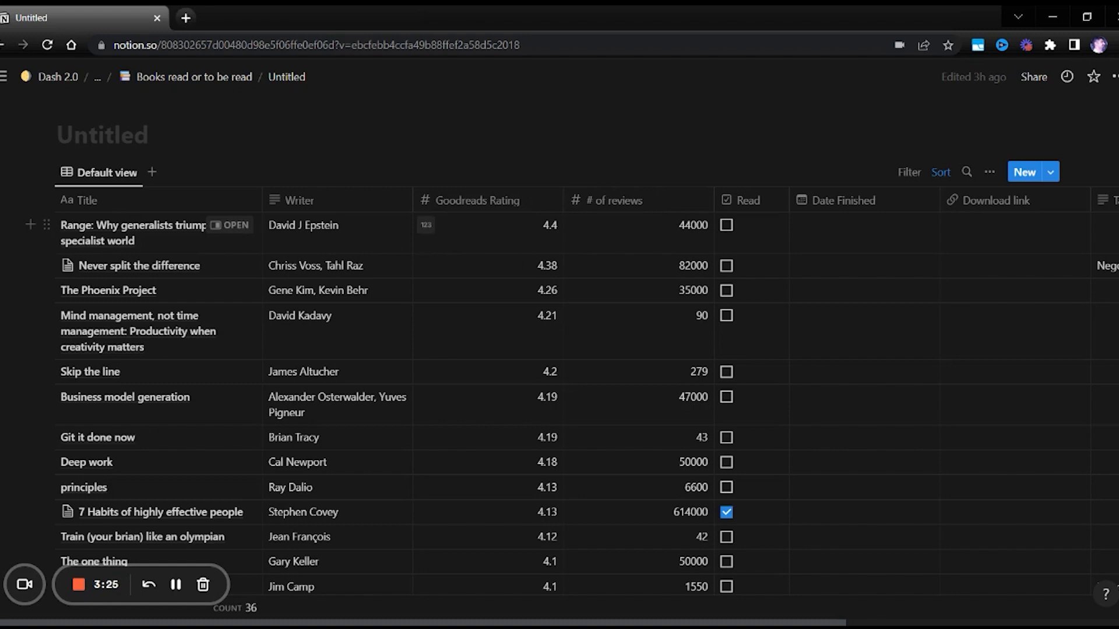
pyautogui.scroll(-3)
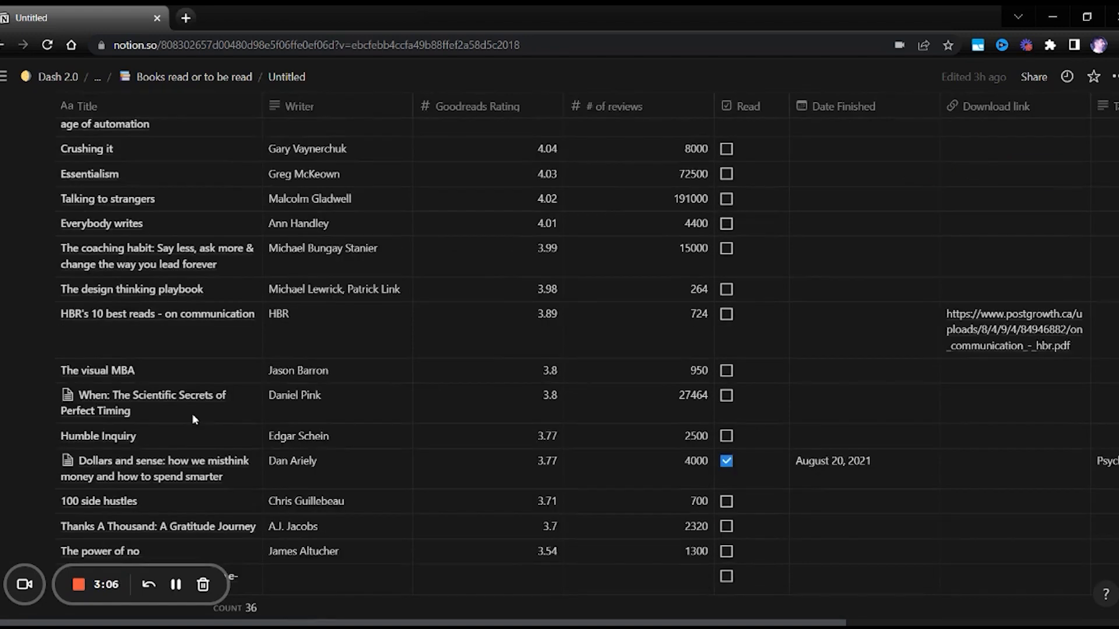
pyautogui.click(143, 403)
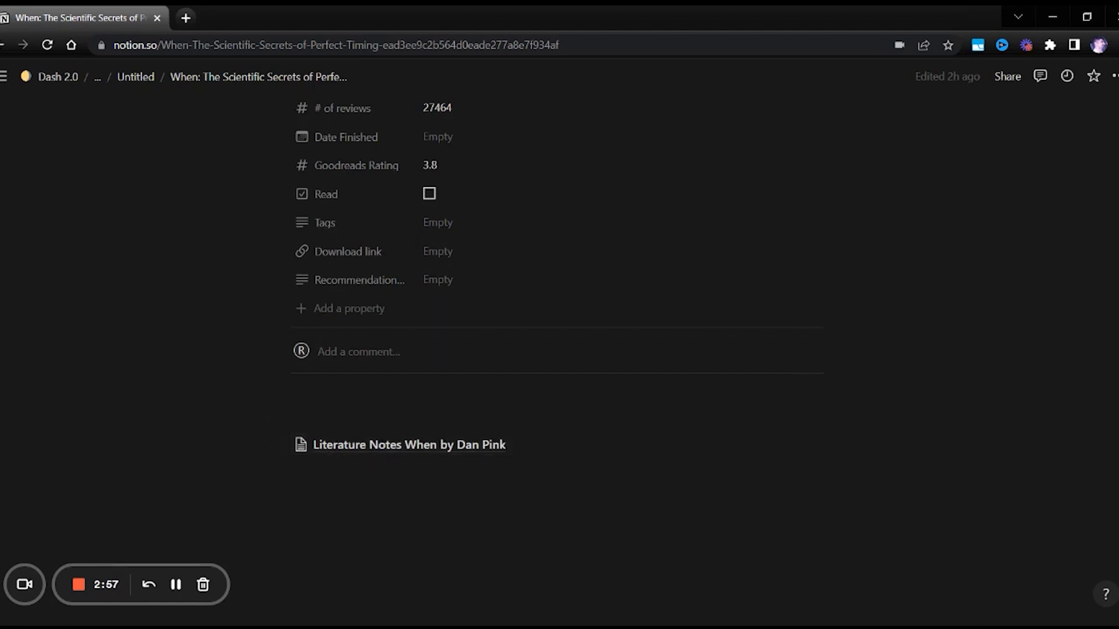
# - Open 'Literature Notes When by Dan Pink' and skim the time-of-day research notes
pyautogui.click(409, 444)
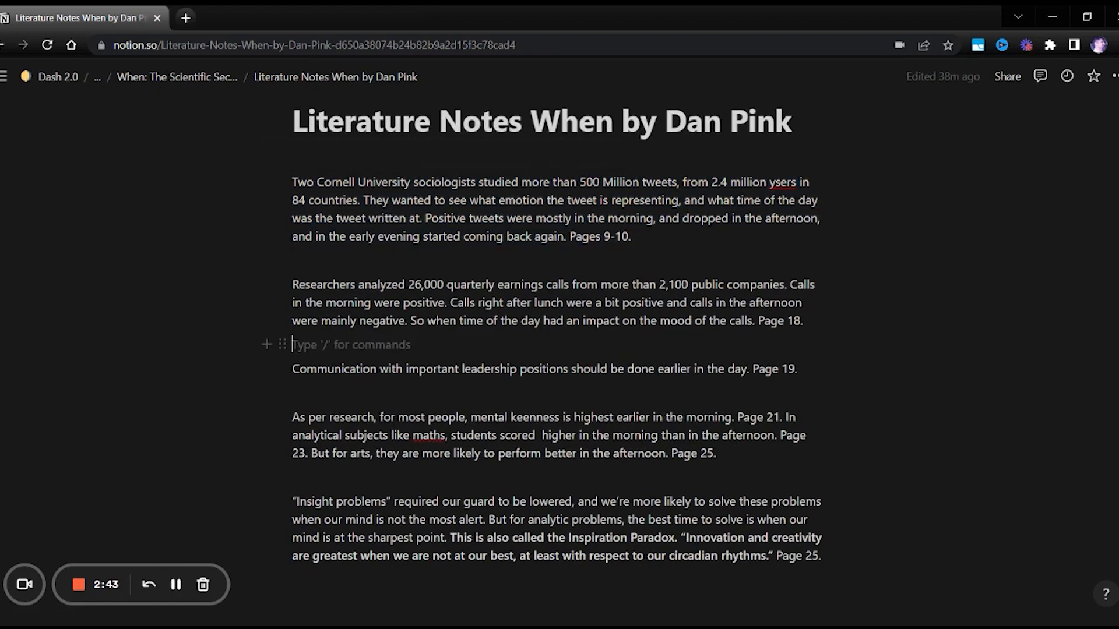
pyautogui.scroll(-3)
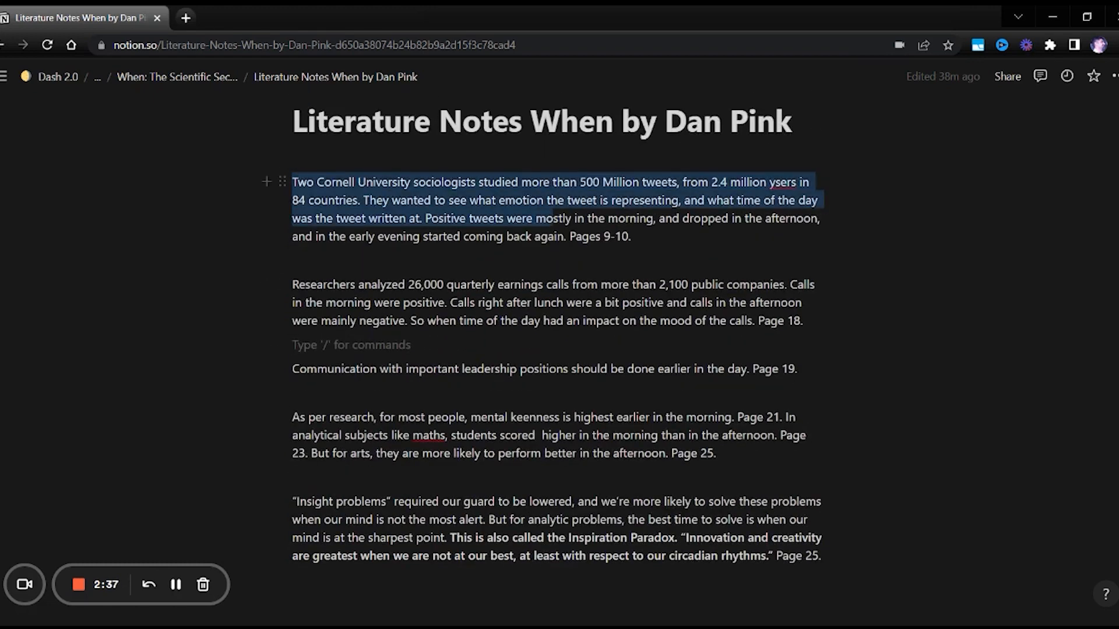
pyautogui.moveTo(561, 218); pyautogui.dragTo(560, 237)
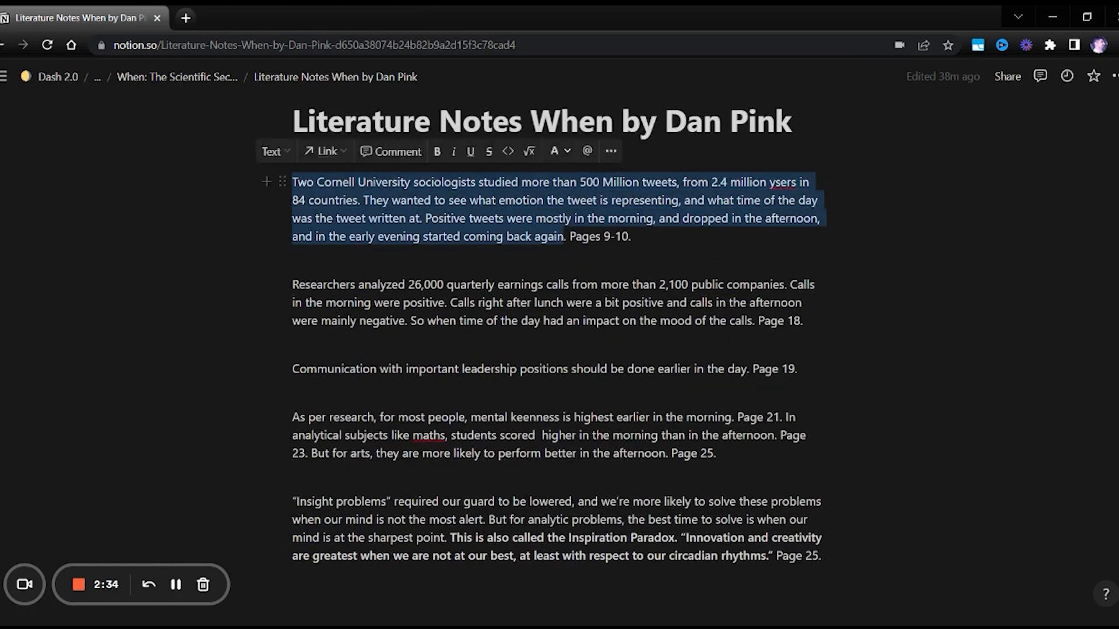
pyautogui.click(567, 237)
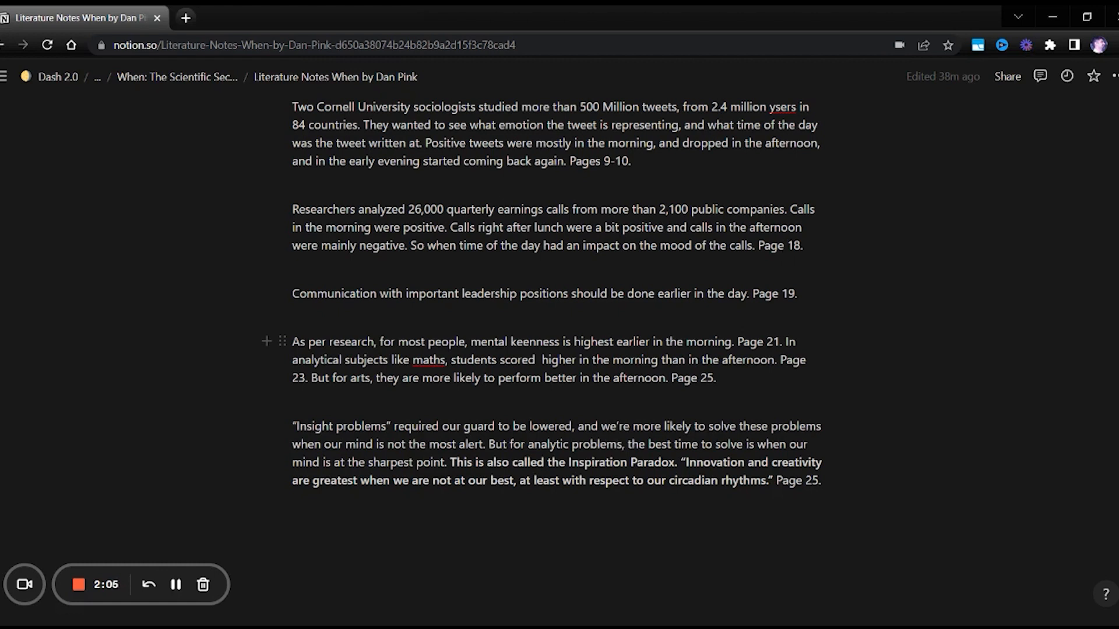
pyautogui.click(784, 246)
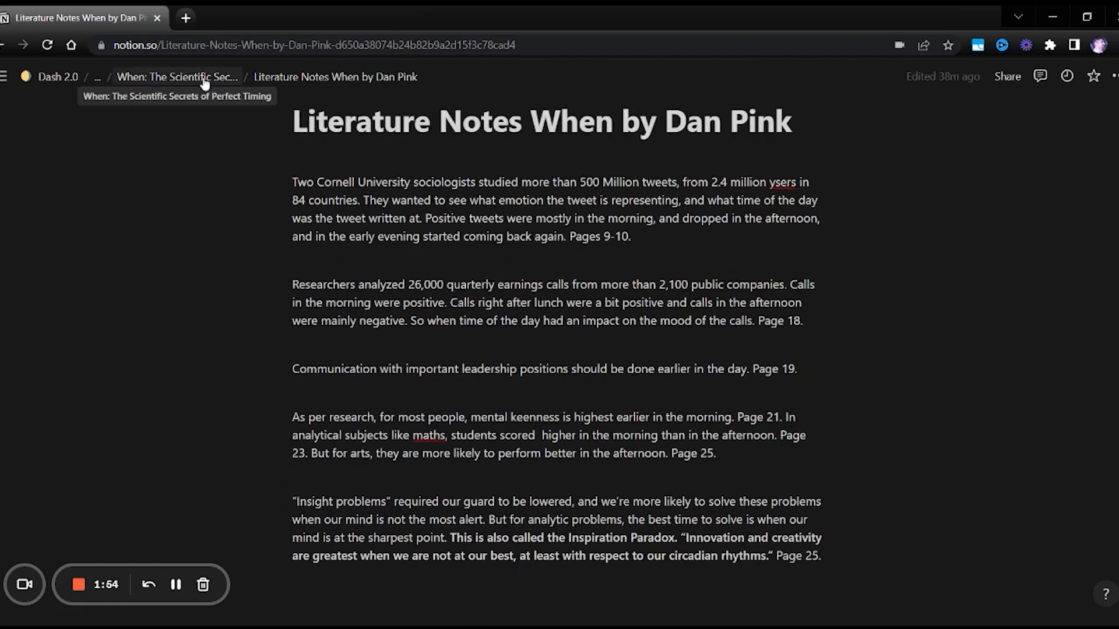
# - Return to the When book page via the breadcrumb and scroll down
pyautogui.click(176, 77)
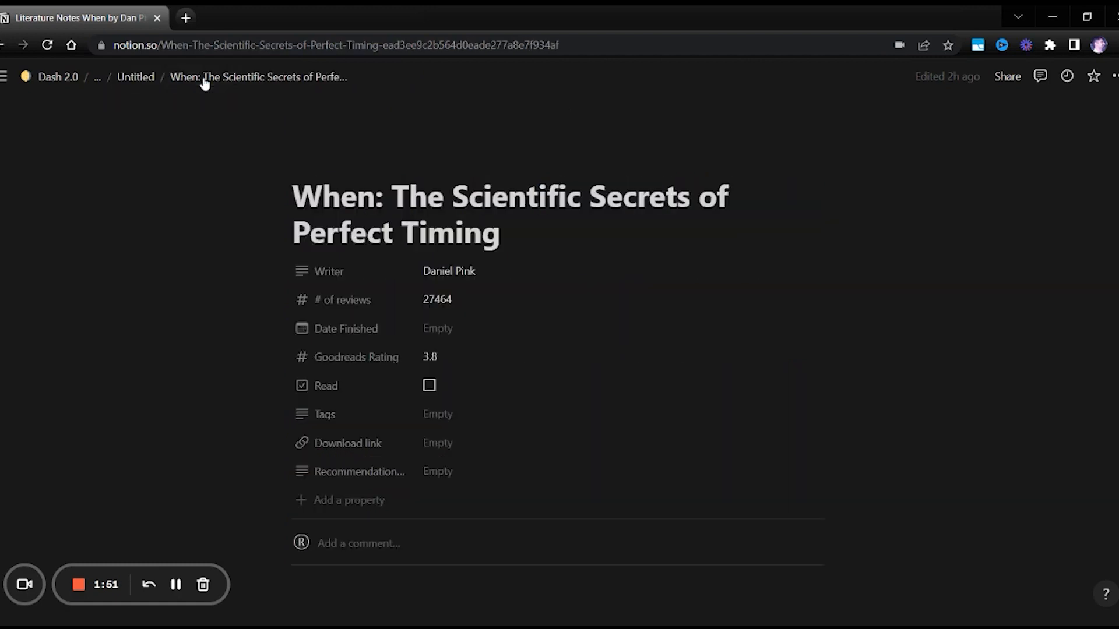
pyautogui.scroll(-3)
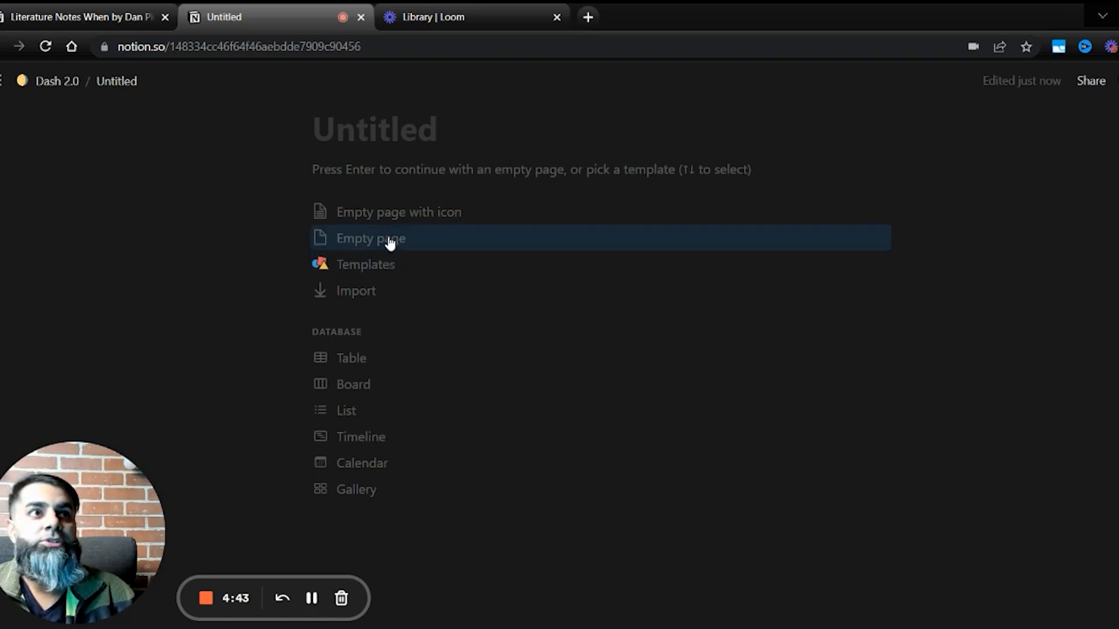
# - Write the summary paragraph on time of day affecting mood and performance, owls and larks
pyautogui.click(78, 16)
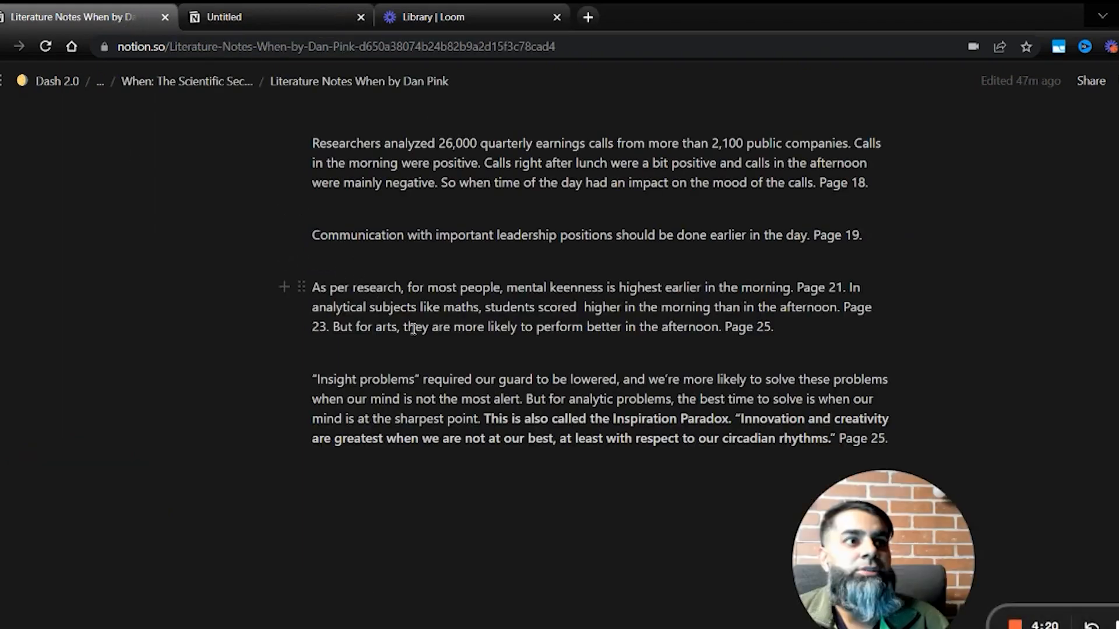
pyautogui.click(275, 16)
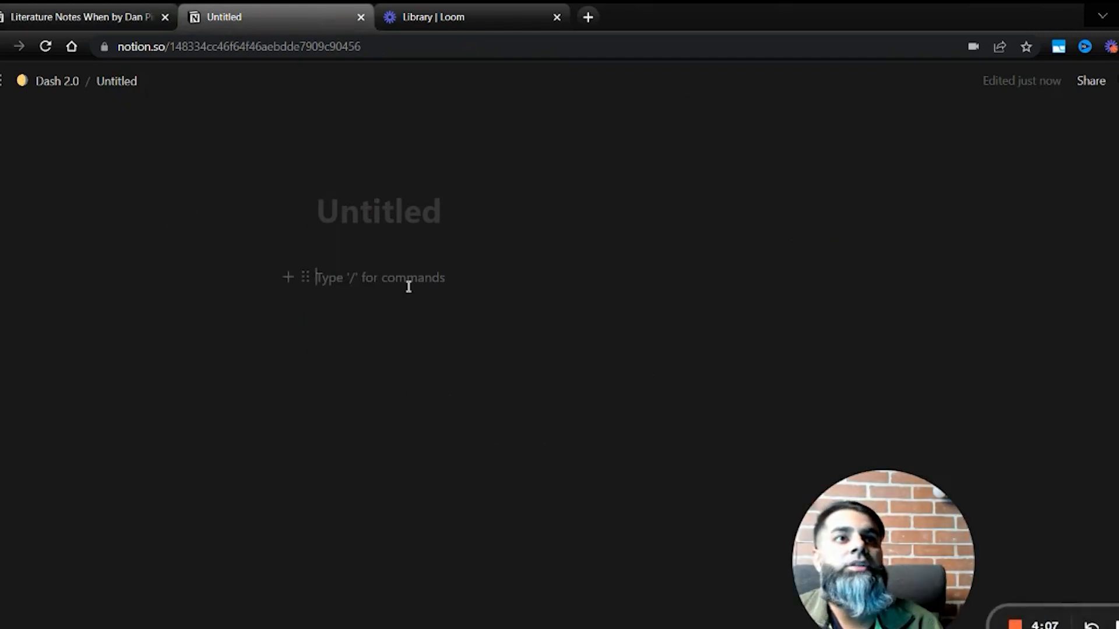
pyautogui.write('The time of the da')
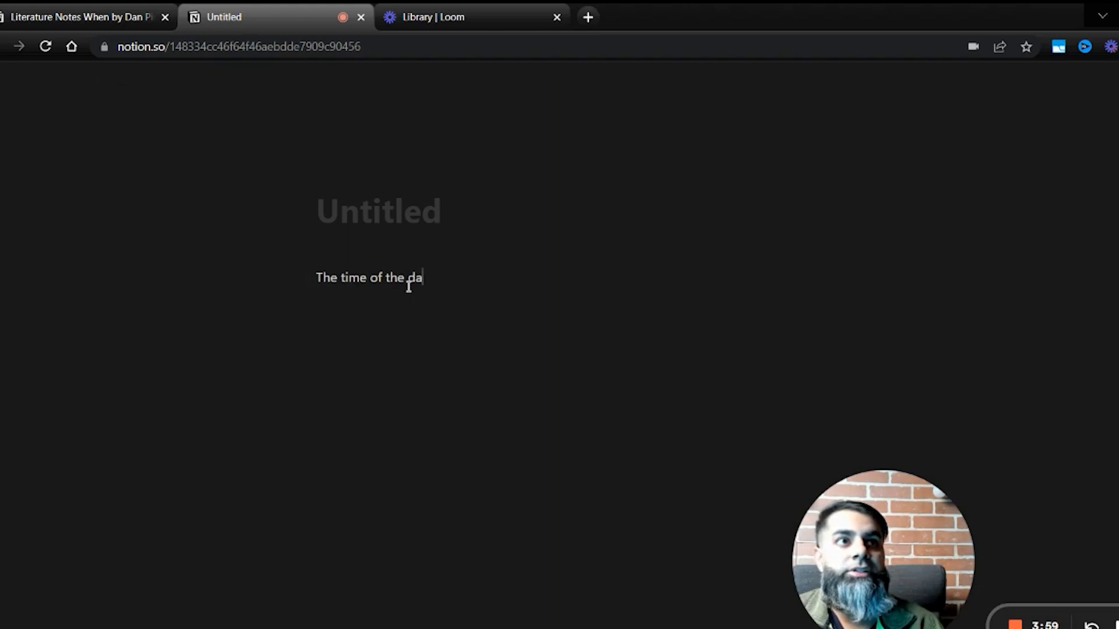
pyautogui.write('y, has a huge impact on our moods and performance.')
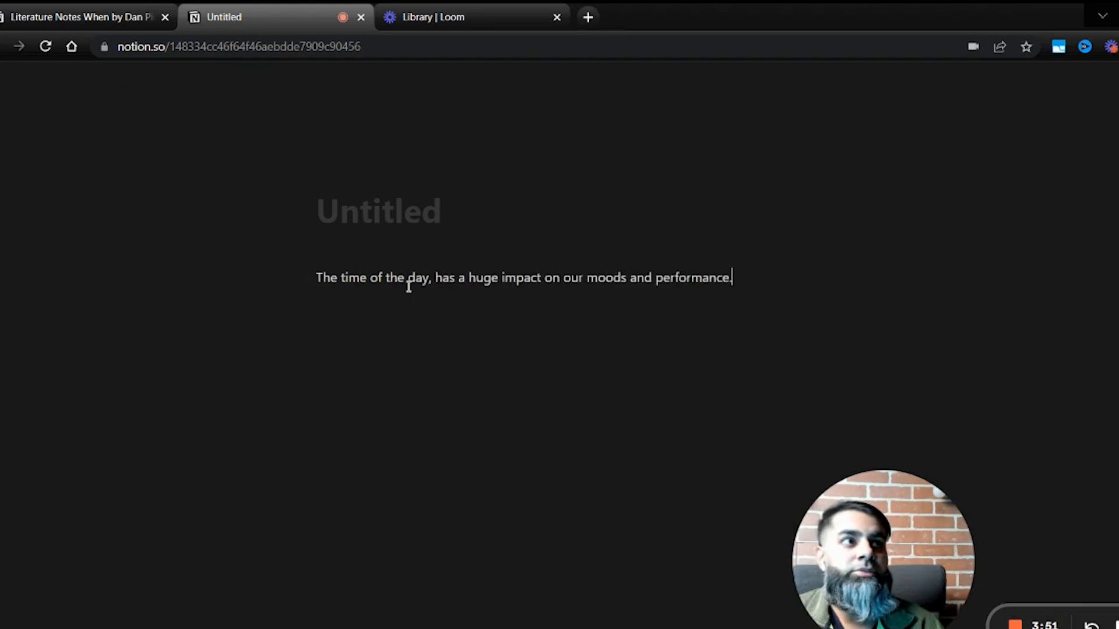
pyautogui.write('Research has shown, that for most of the people, morning is the best time for doing analyt')
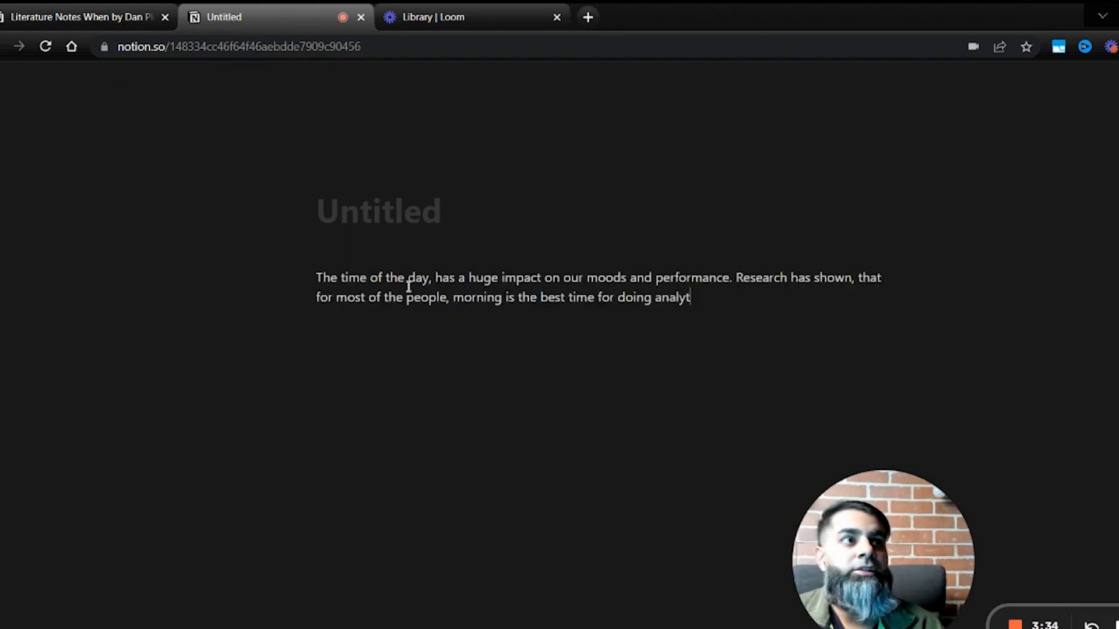
pyautogui.write('ical tasks whereas evening')
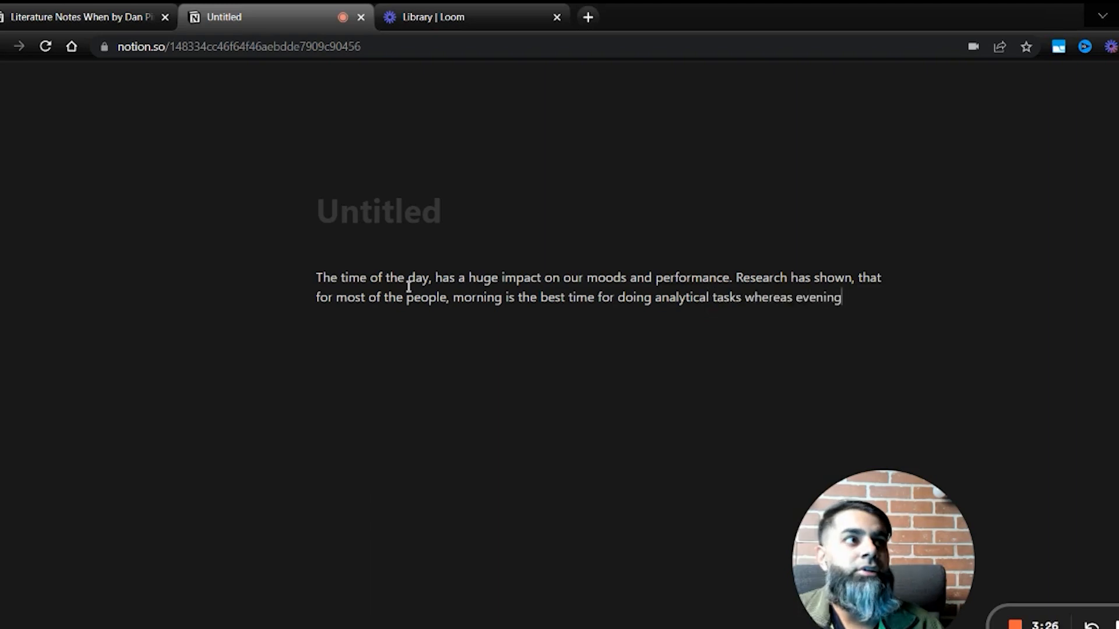
pyautogui.write('is better for more creative tasks. But this can vary, depending on whether a person')
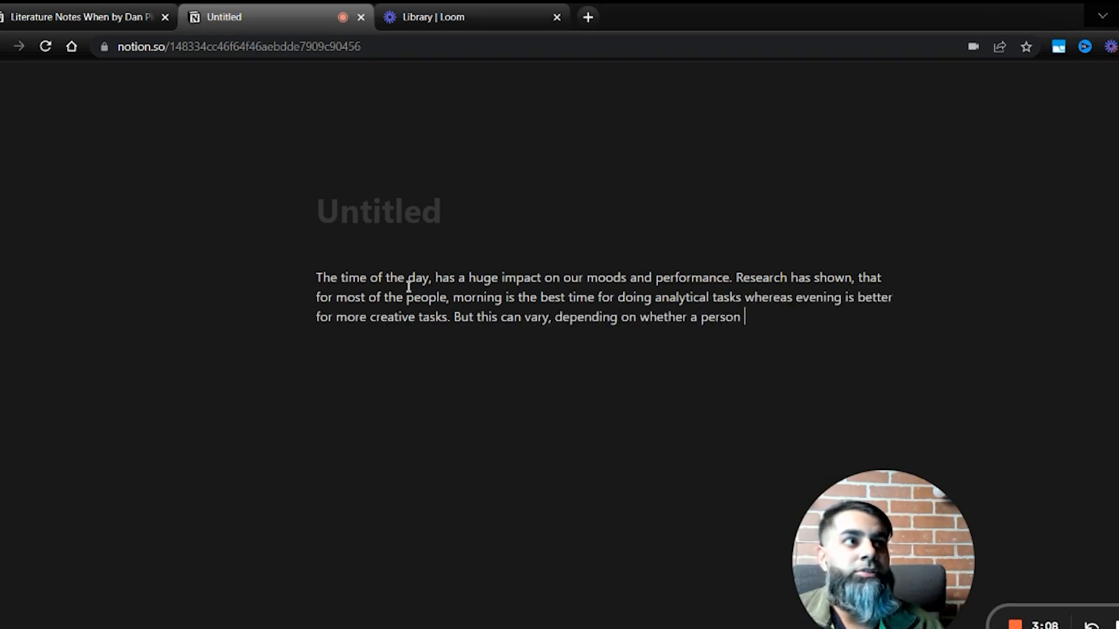
pyautogui.write("is a night own or a lark. Night owls are not very active early in the morning, it's not their most productive")
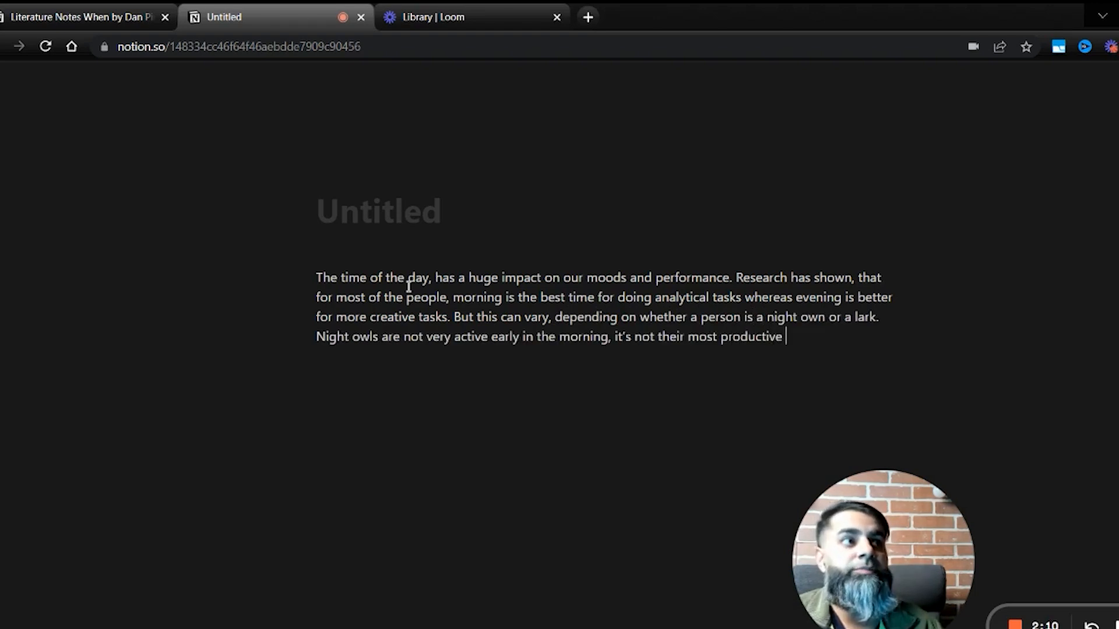
pyautogui.write('time.')
pyautogui.write('Which type am I')
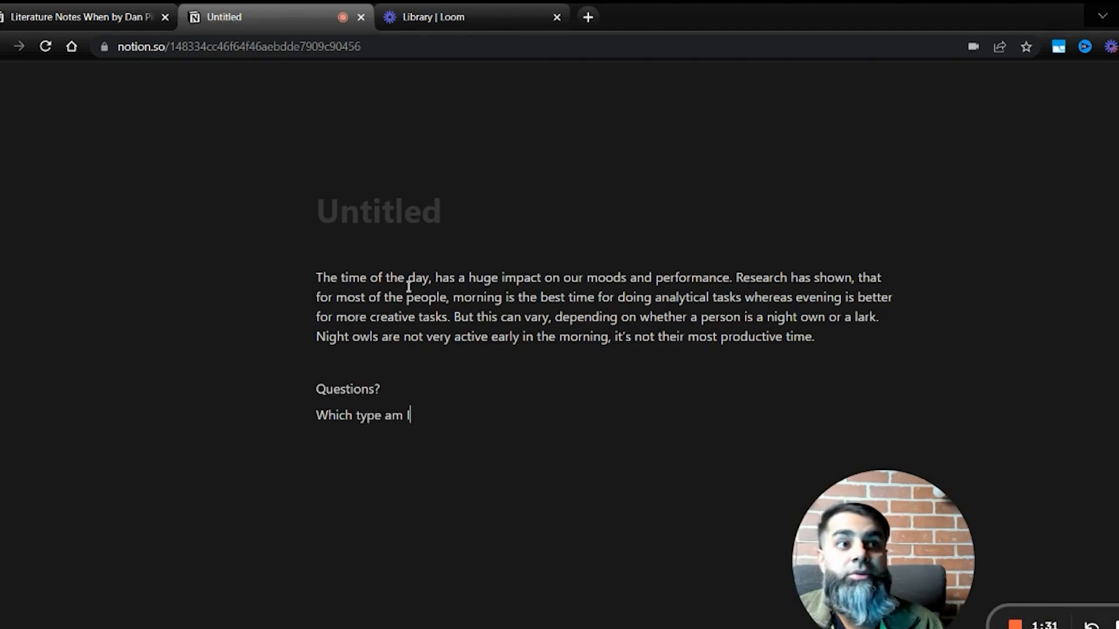
# - Add a Questions? section asking whether one is an owl or lark and the best time
pyautogui.write(', owl or a lark?')
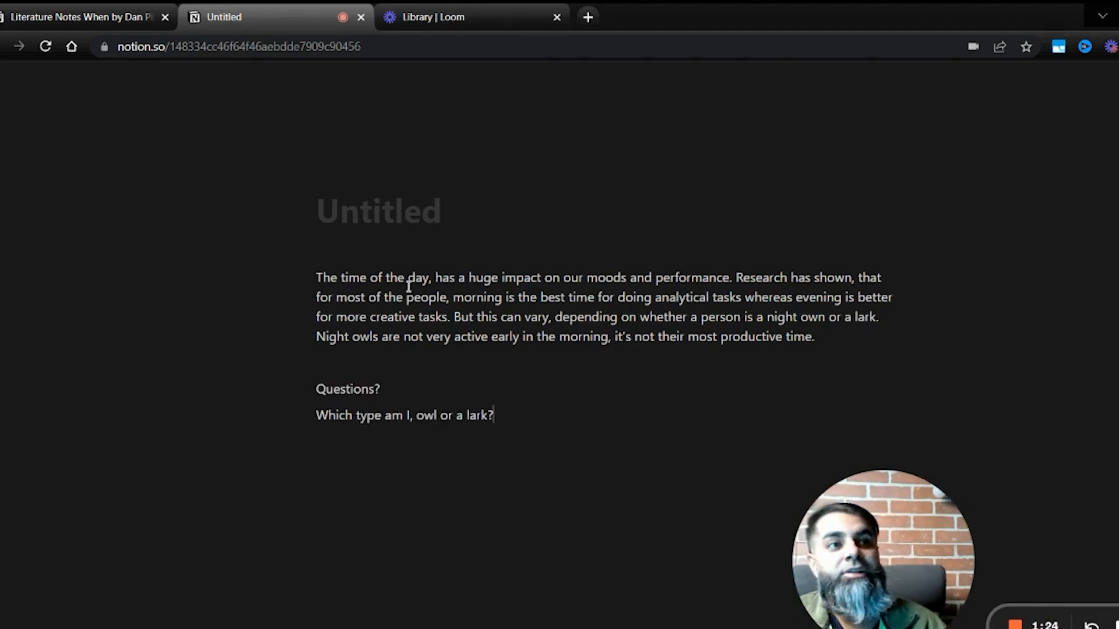
pyautogui.write('What is the best time of the day to convince someone? Does it depend on whether they are an owl or l')
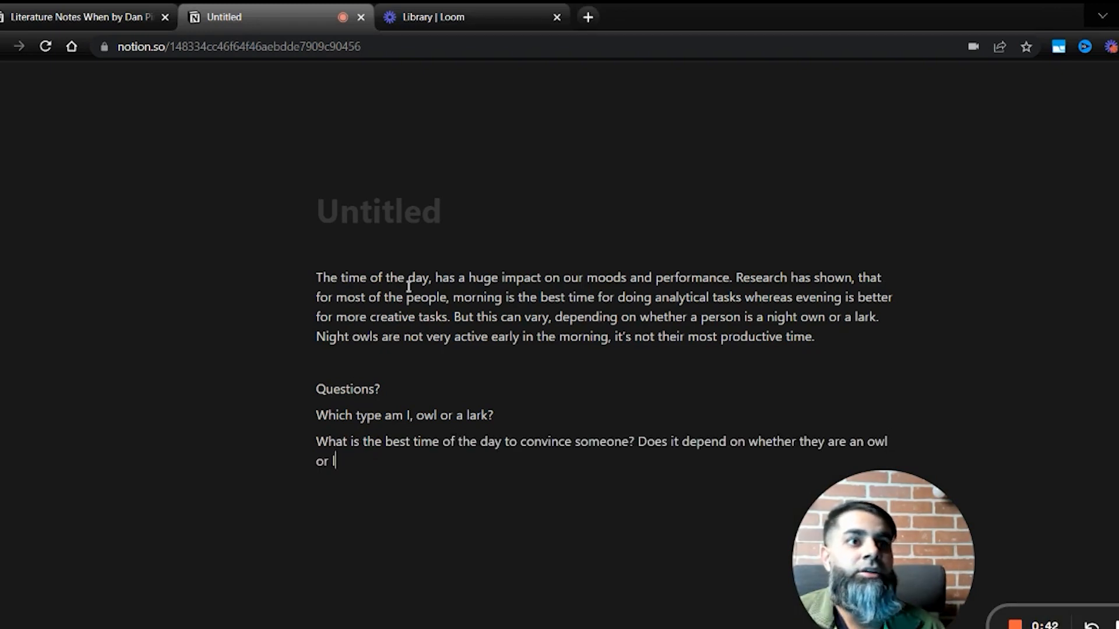
pyautogui.write('ark?')
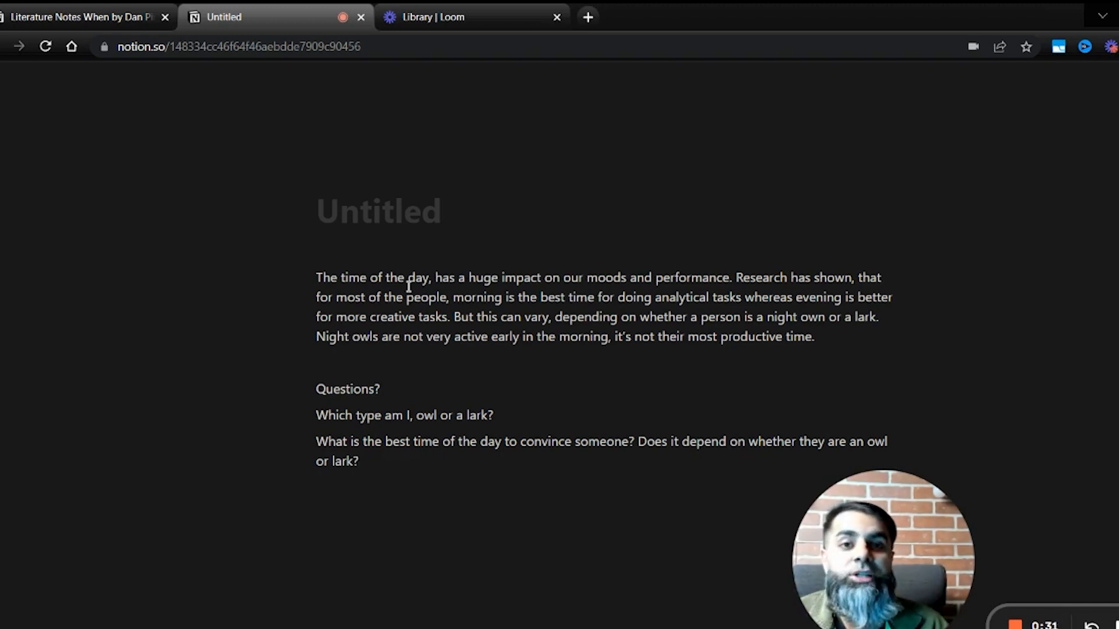
pyautogui.click(360, 461)
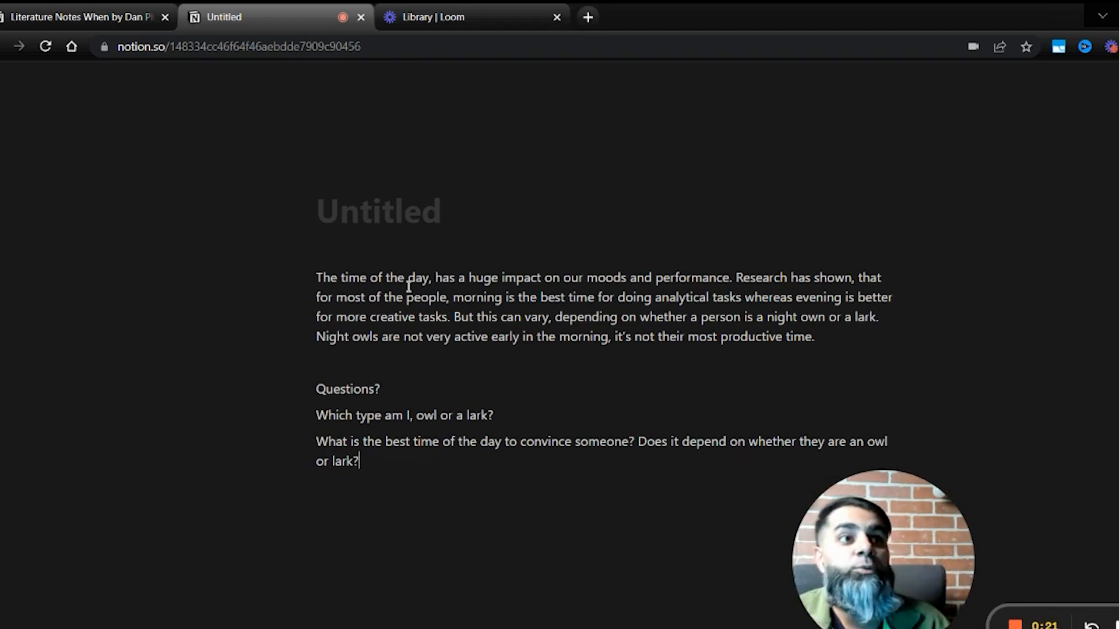
# - Add a 'Reference: When' line linking to the When book page at the top of the note
pyautogui.write('So')
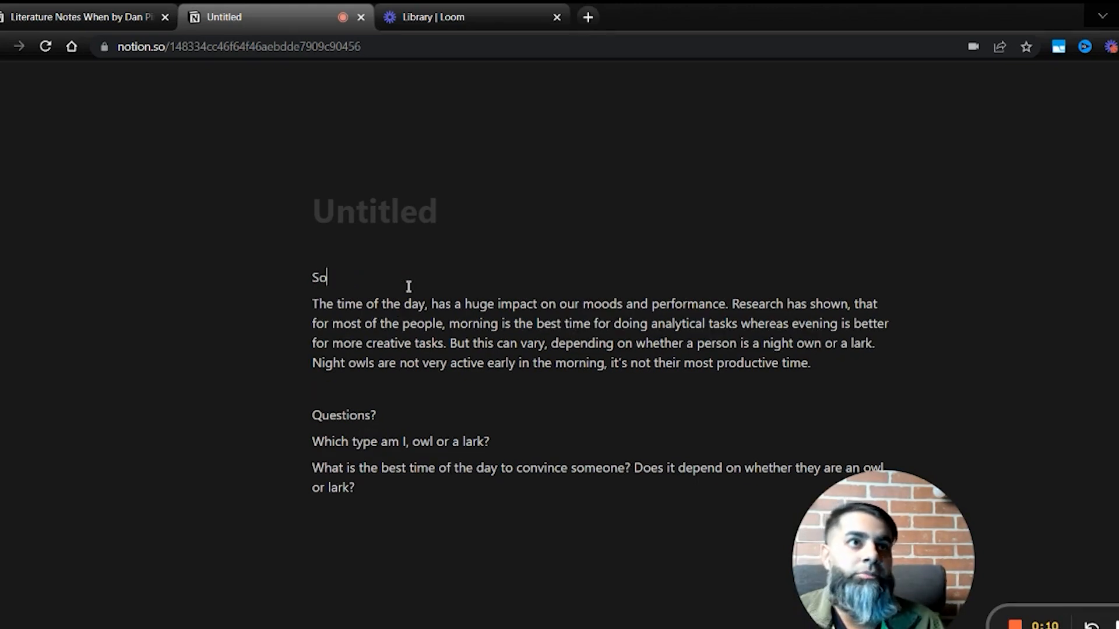
pyautogui.write('Reference: When by Dan Pink.')
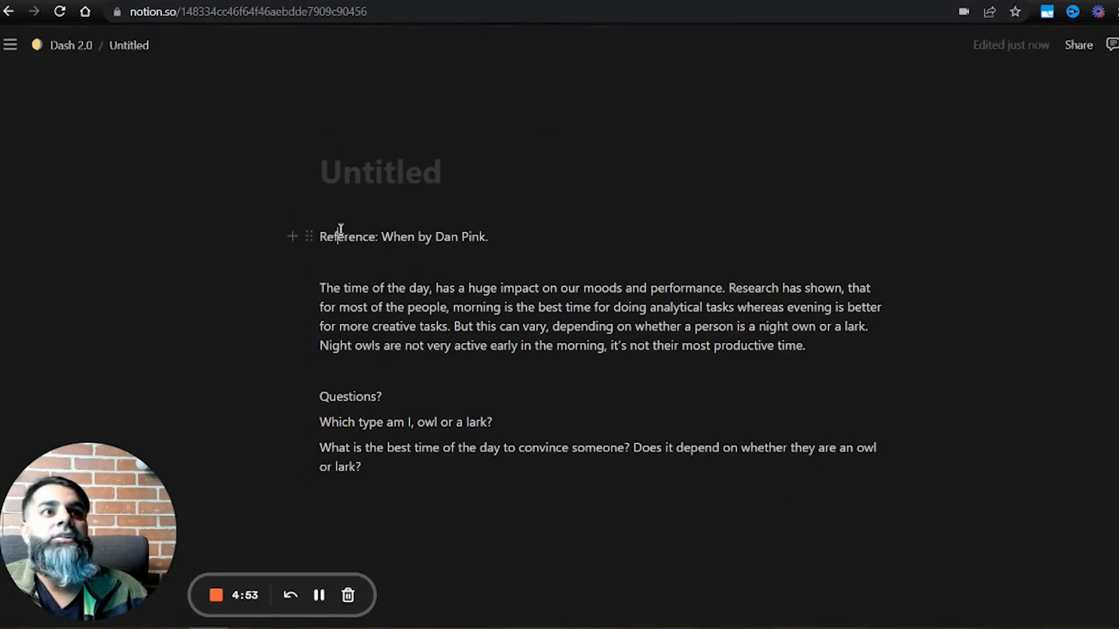
pyautogui.moveTo(319, 287); pyautogui.dragTo(491, 422)
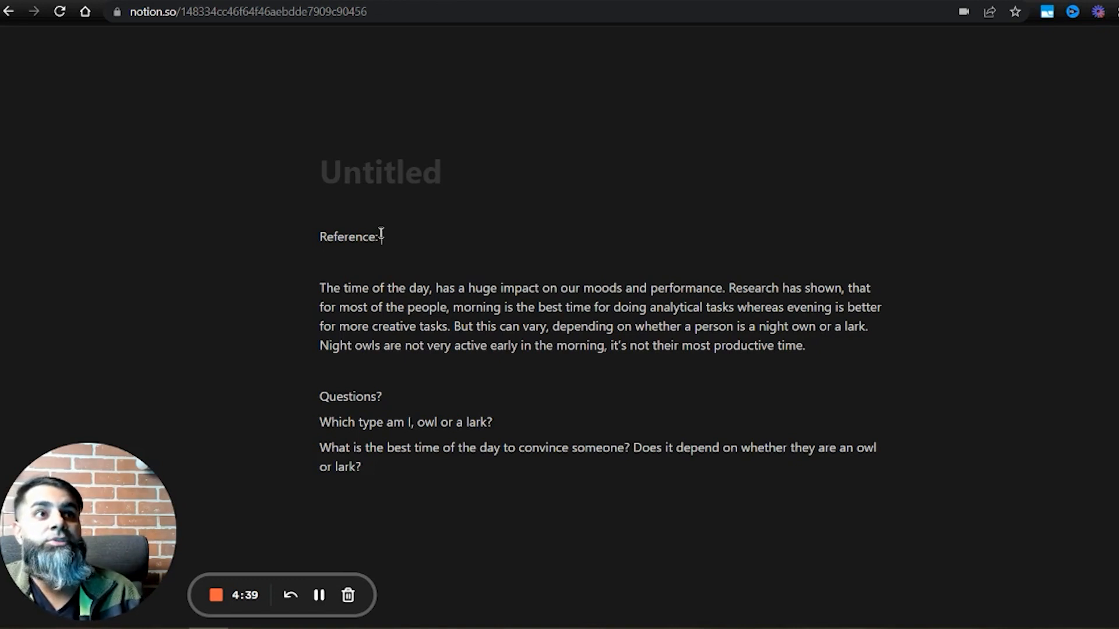
pyautogui.click(382, 237)
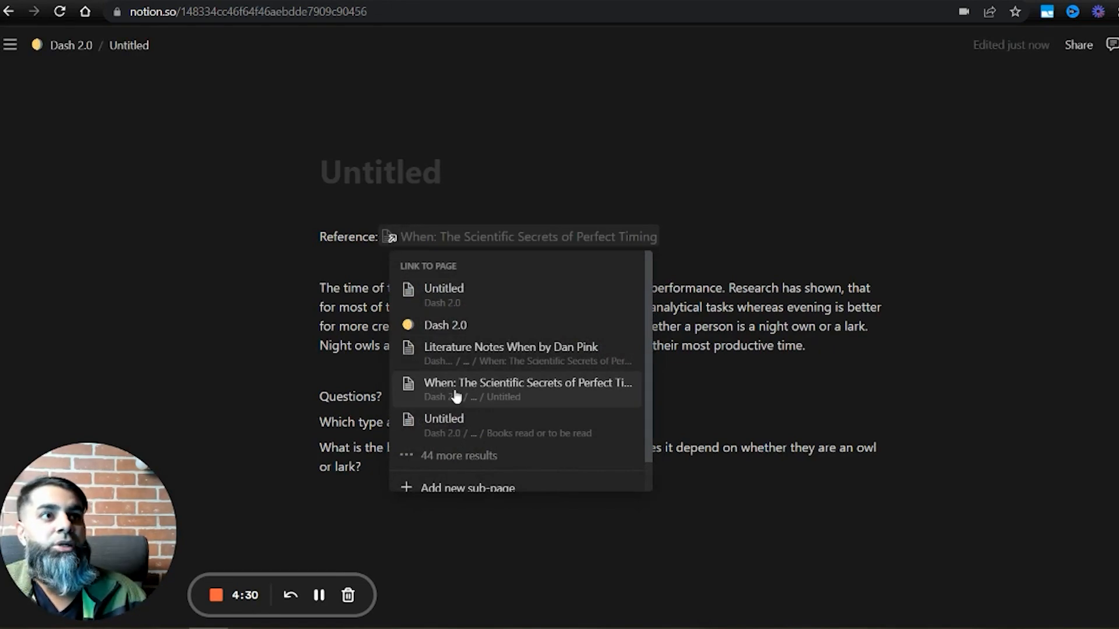
pyautogui.click(527, 383)
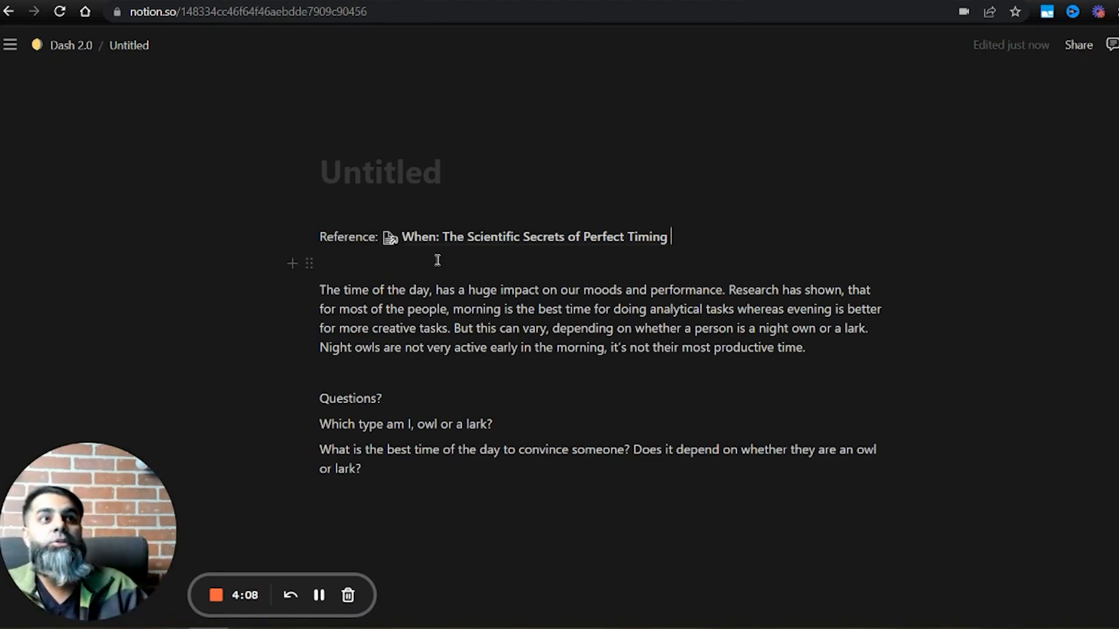
pyautogui.click(534, 237)
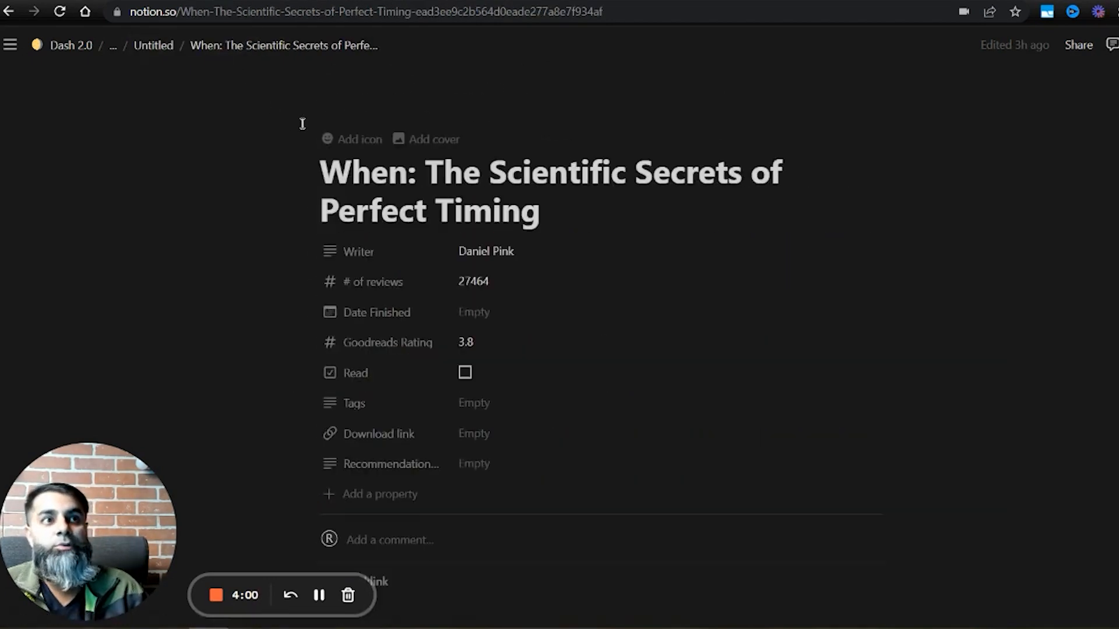
# - From the book page's '1 backlink' popup, open the untitled note that links to it
pyautogui.scroll(-3)
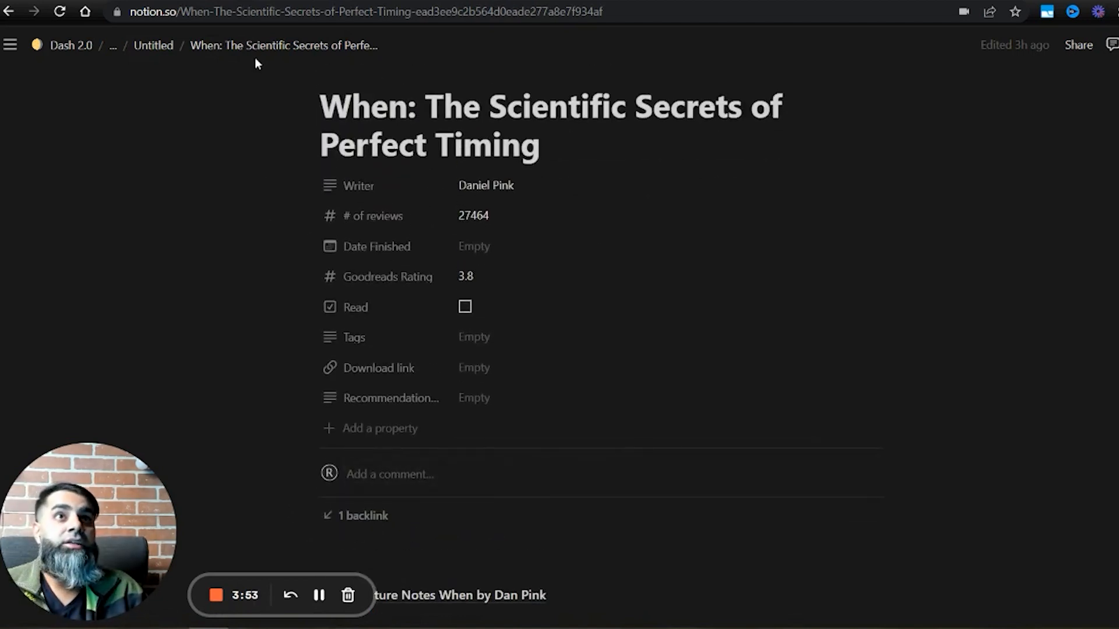
pyautogui.scroll(-3)
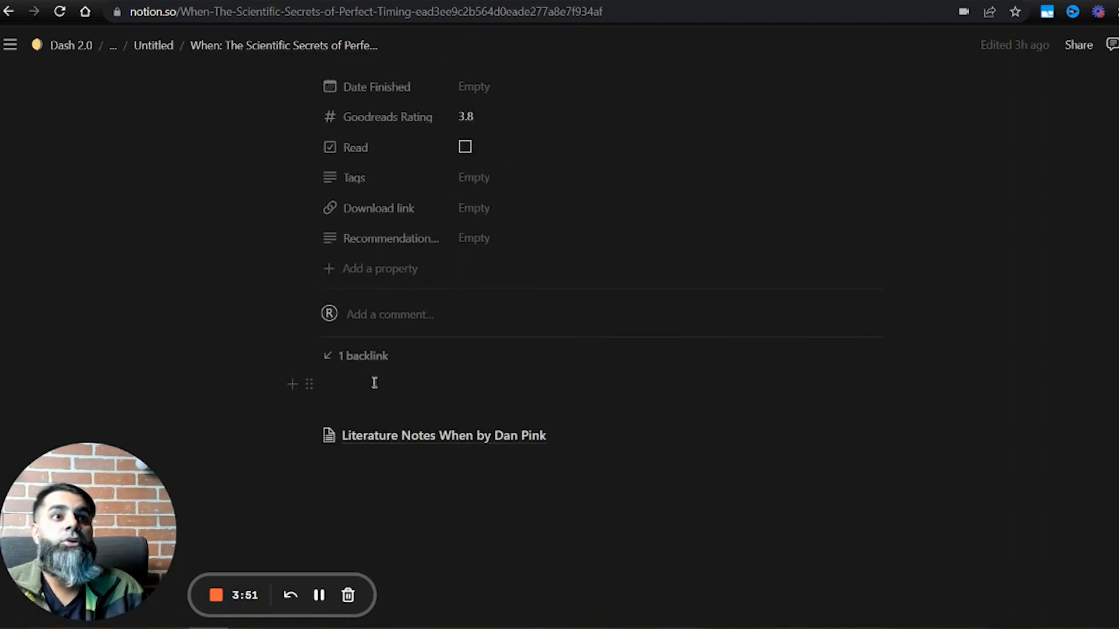
pyautogui.click(362, 356)
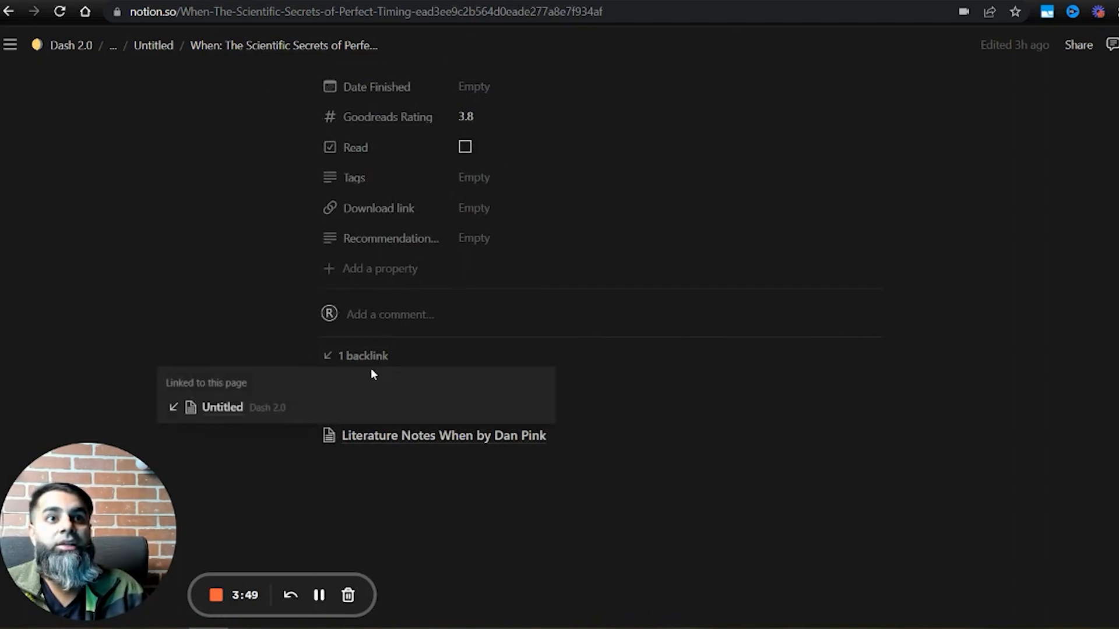
pyautogui.moveTo(222, 406)
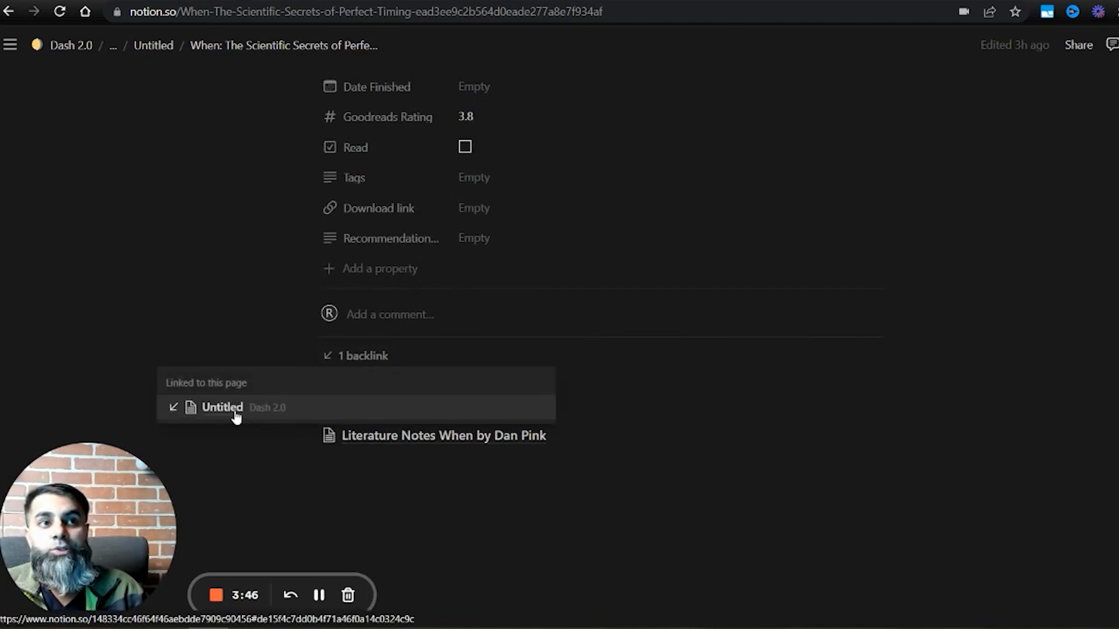
pyautogui.click(222, 408)
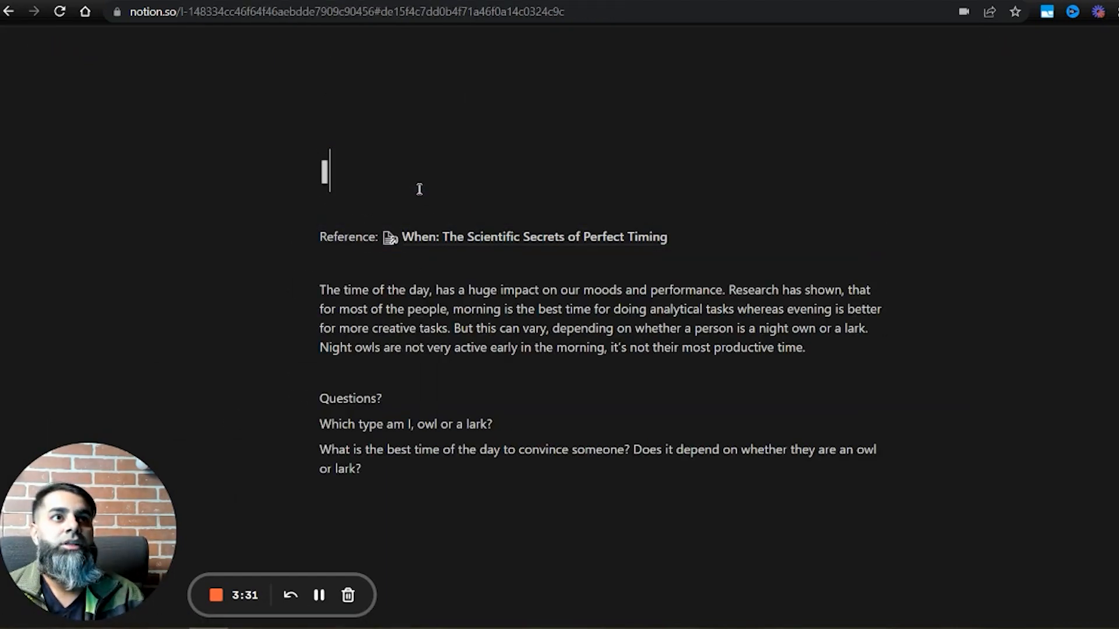
# - Title the note 'Impact of time of the day' and start an empty line below the questions
pyautogui.write('Impact of tim')
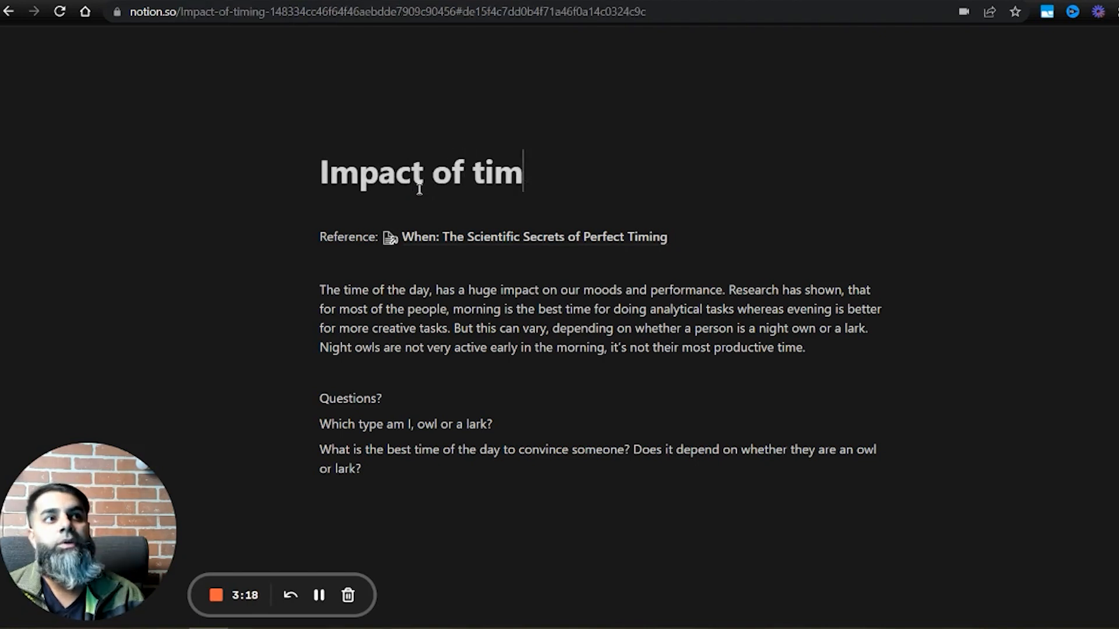
pyautogui.write('e of th')
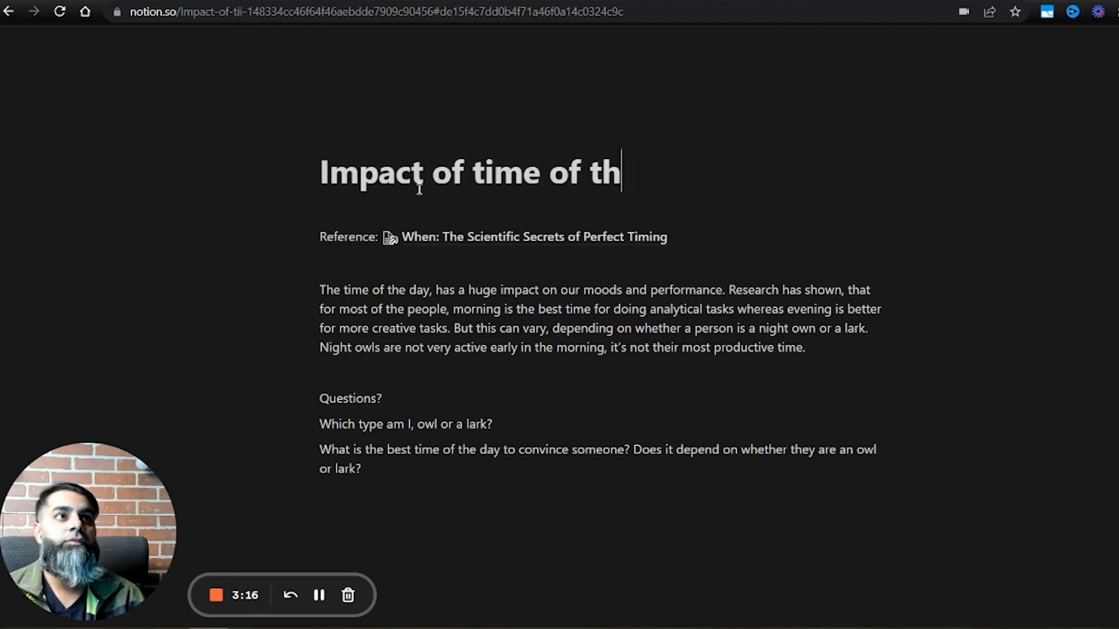
pyautogui.write('e day')
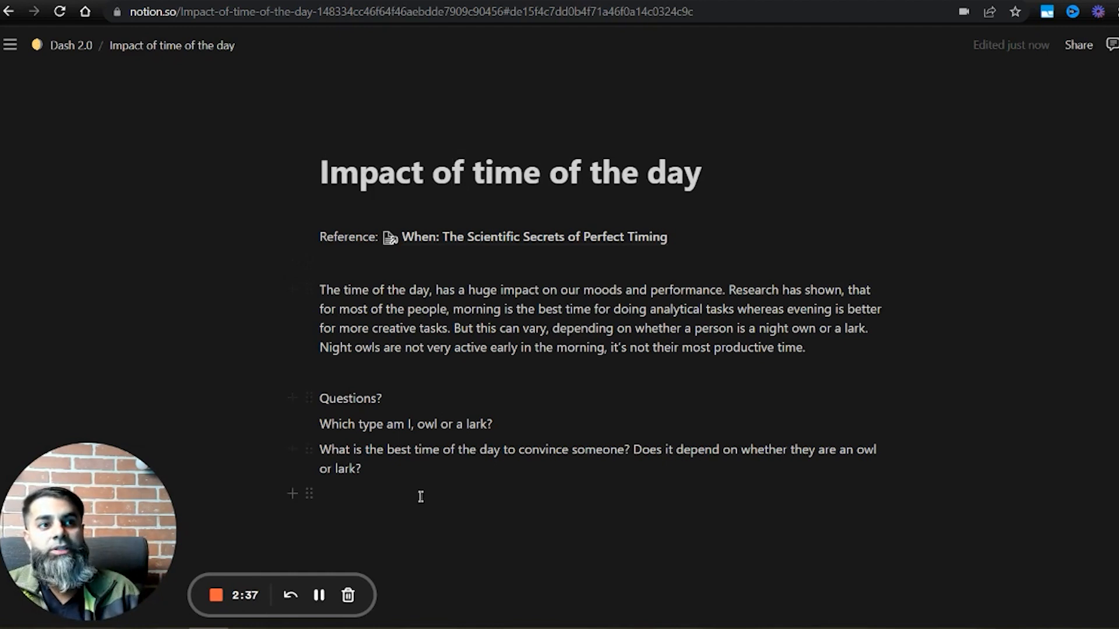
pyautogui.click(411, 498)
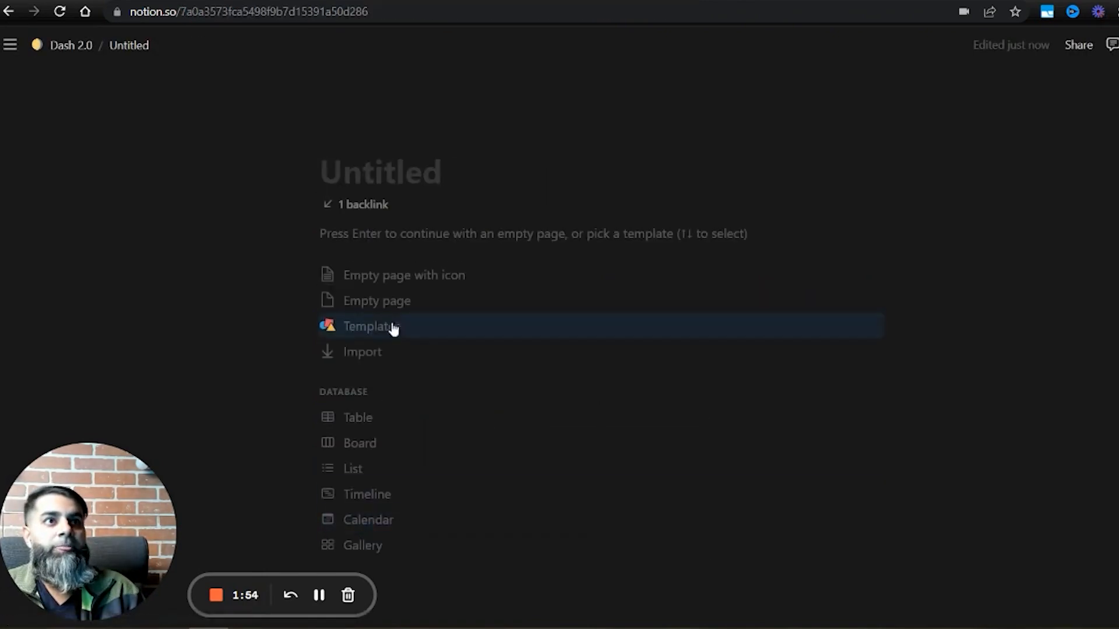
# - Fill the linked page with 'Annual Performance Review', achievements and 'My areas of opportunities', then view its backlink
pyautogui.write('Annual Performance Review')
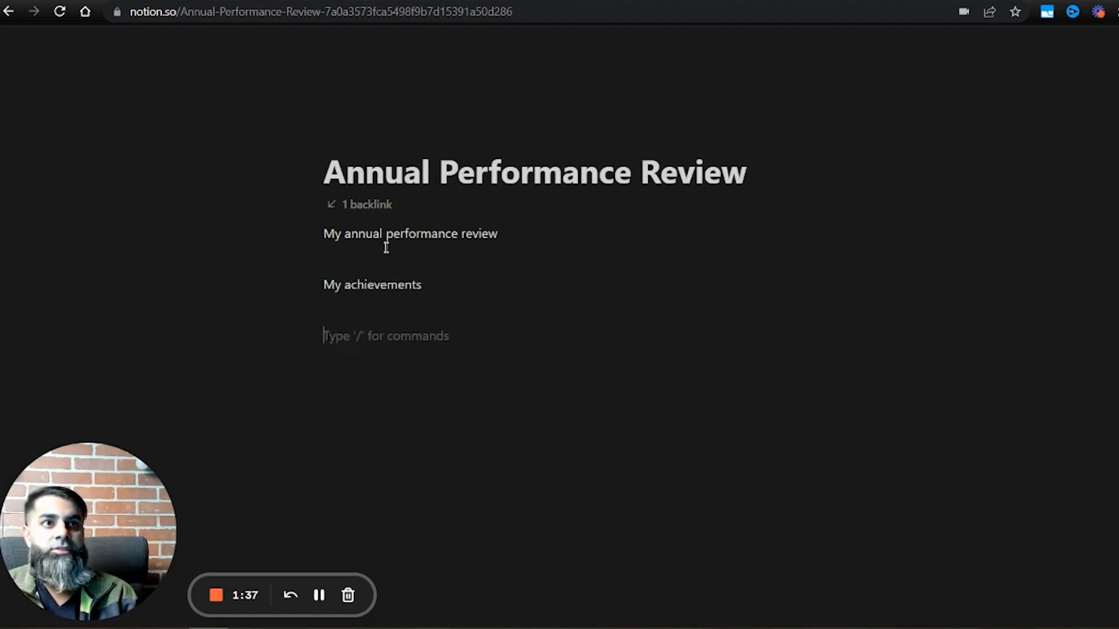
pyautogui.write('My areas of opp')
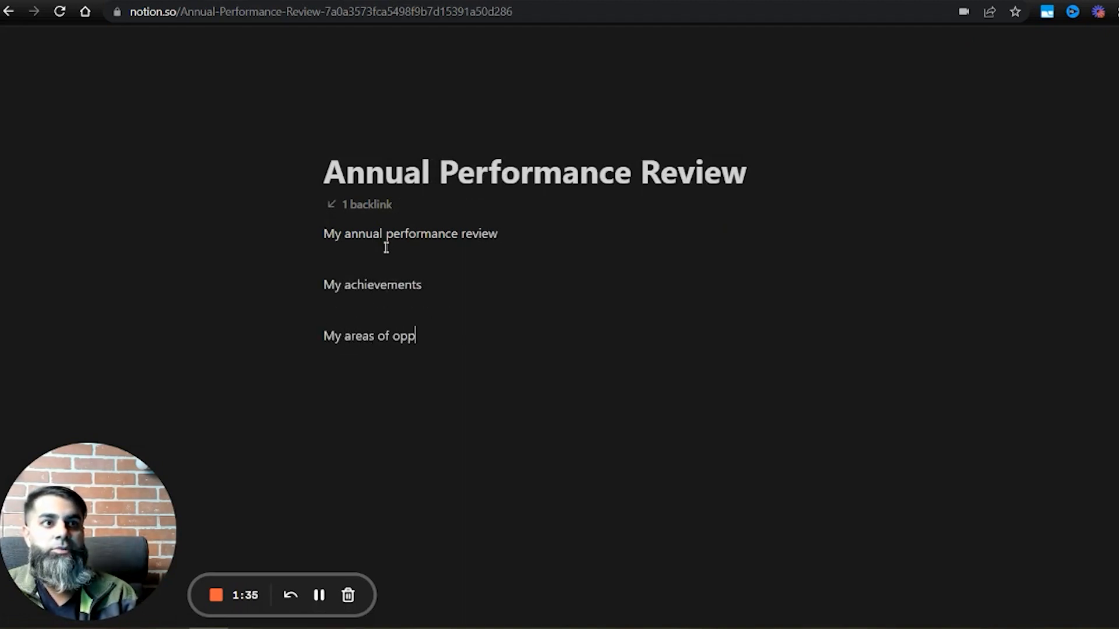
pyautogui.write('ortunities')
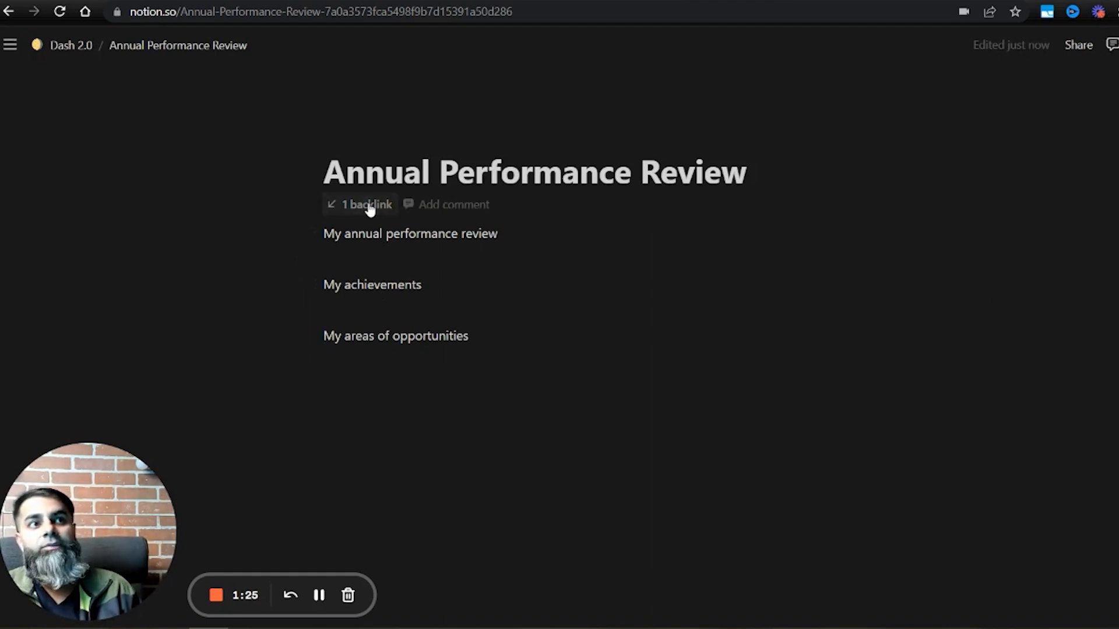
pyautogui.click(365, 205)
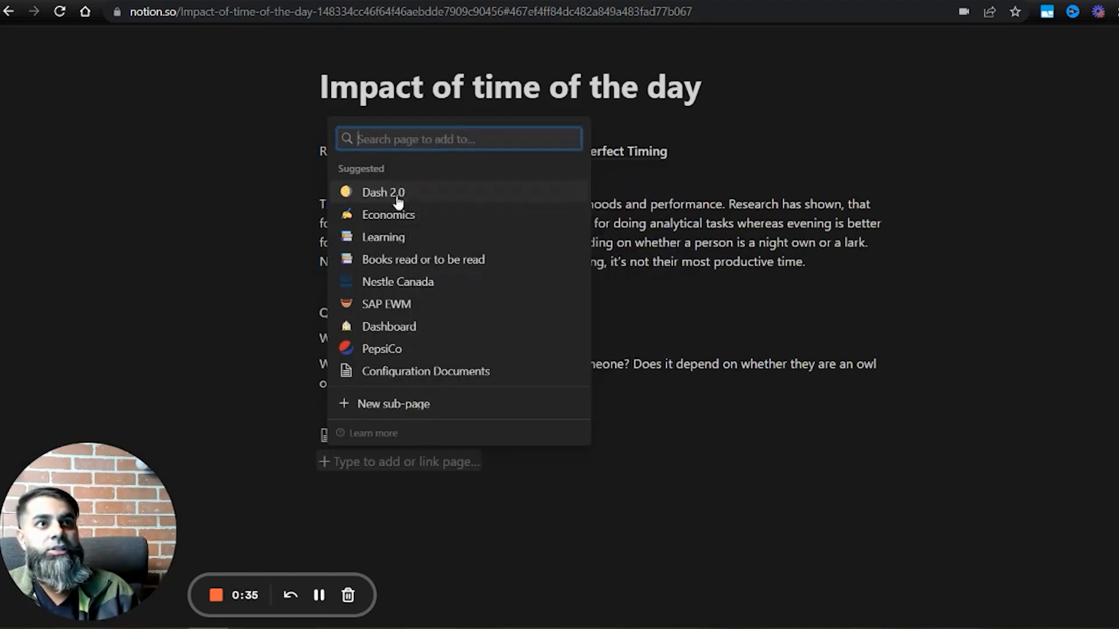
# - Create a new linked sub-page titled 'Negotiation' and return to the time-of-day note
pyautogui.click(383, 192)
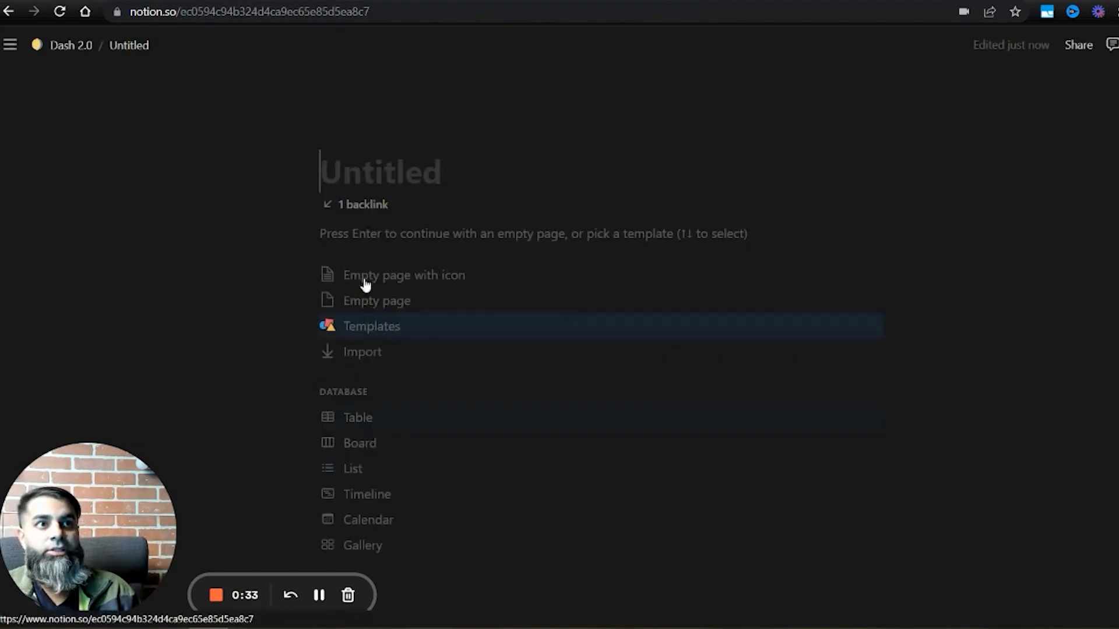
pyautogui.write('Negotiation')
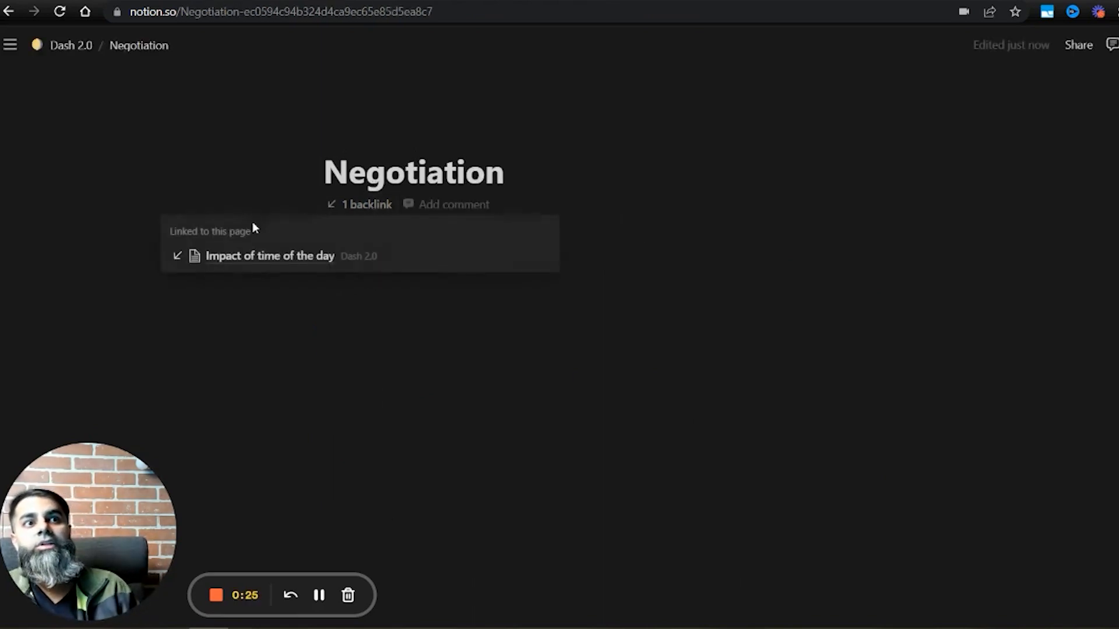
pyautogui.click(269, 256)
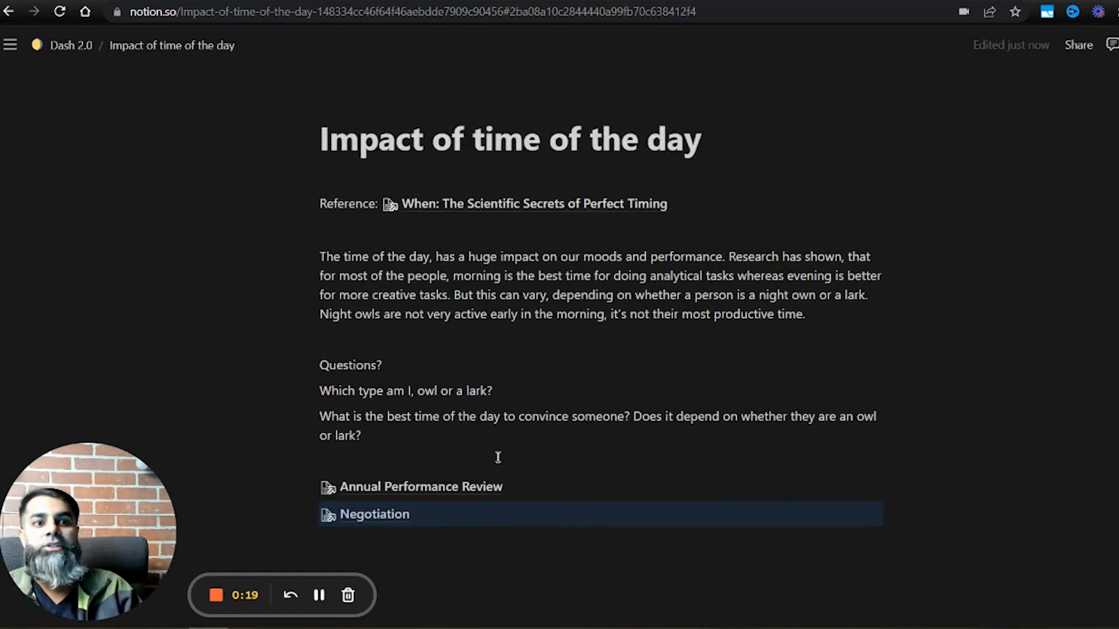
pyautogui.moveTo(400, 492)
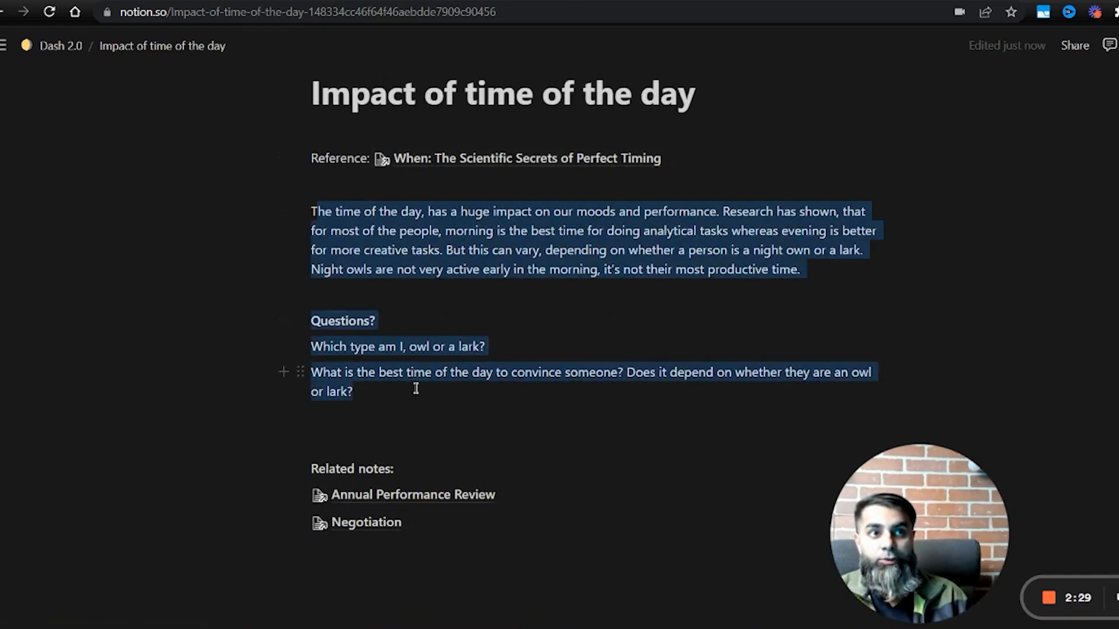
# - Place a bold 'Related notes:' label above the Annual Performance Review and Negotiation links
pyautogui.click(363, 392)
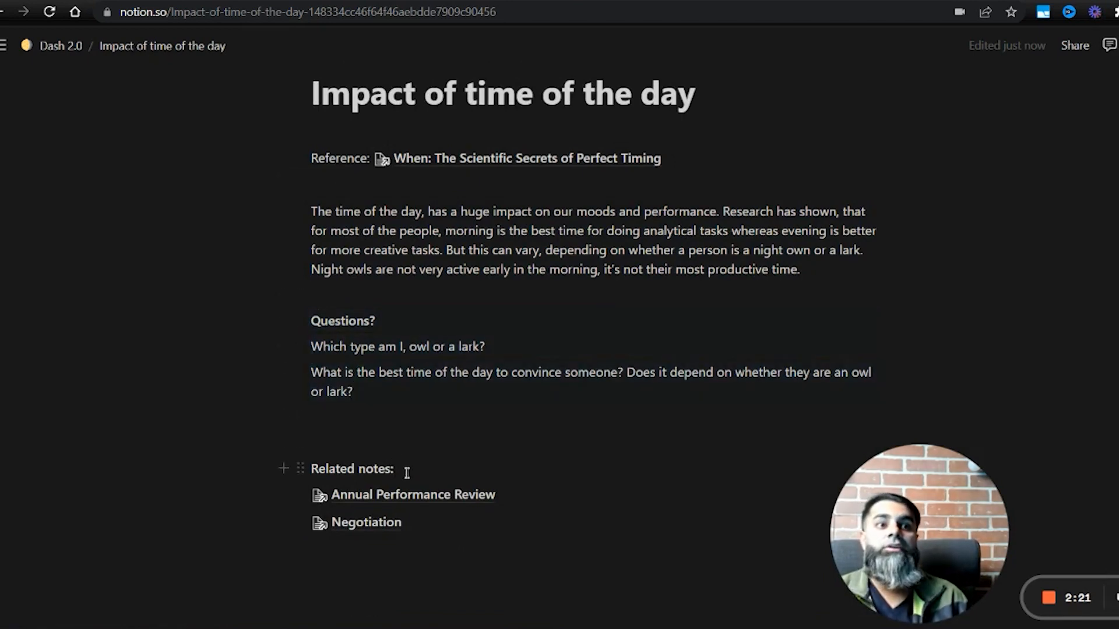
pyautogui.scroll(-3)
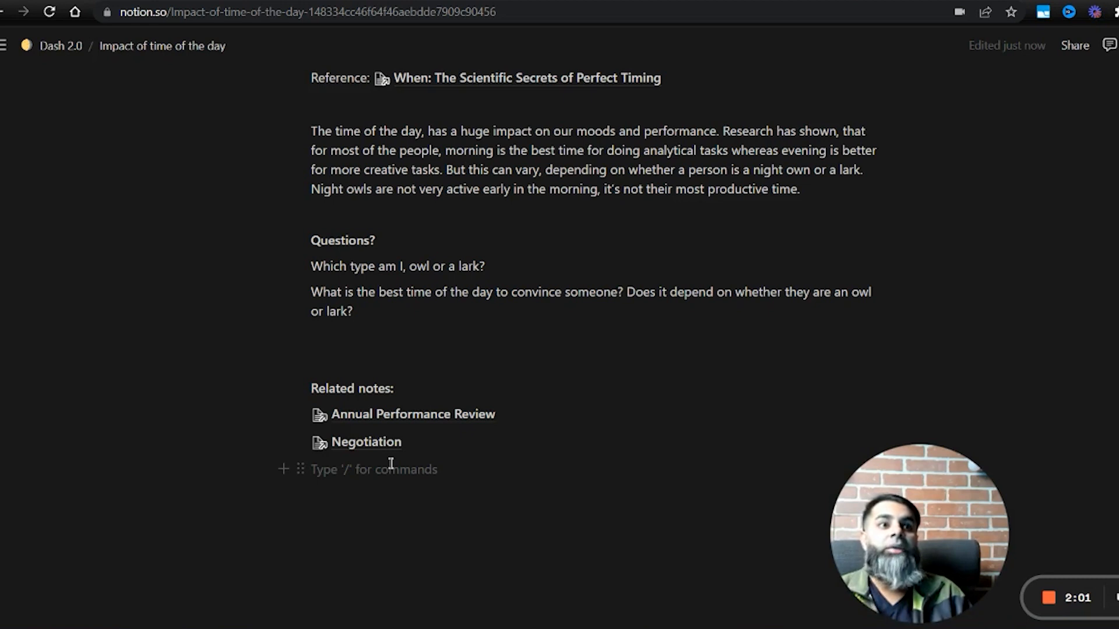
pyautogui.click(411, 414)
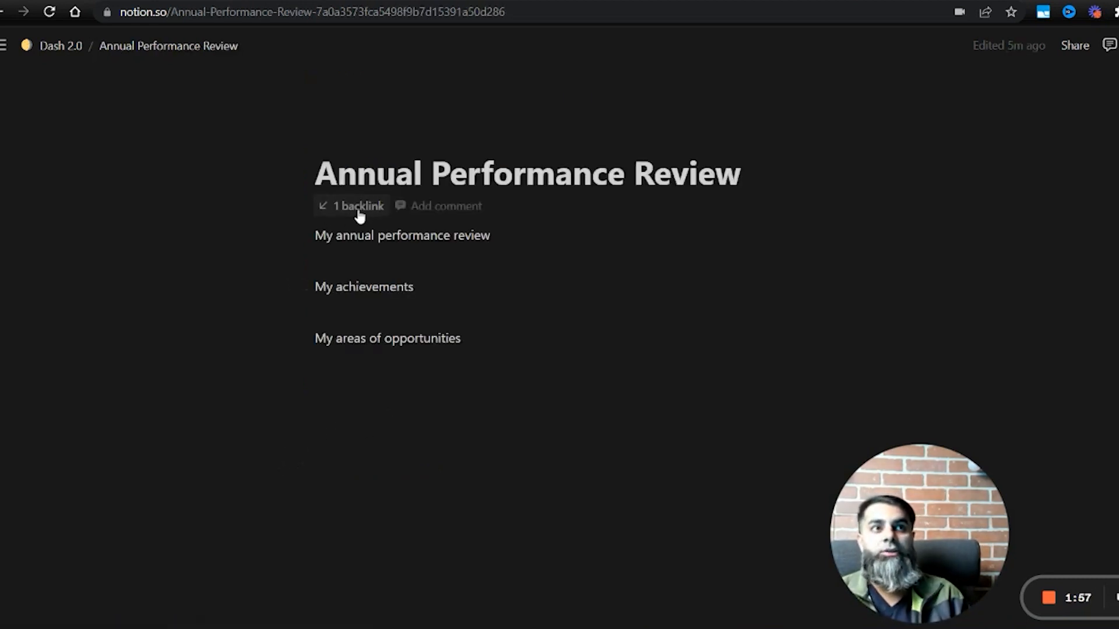
pyautogui.click(357, 206)
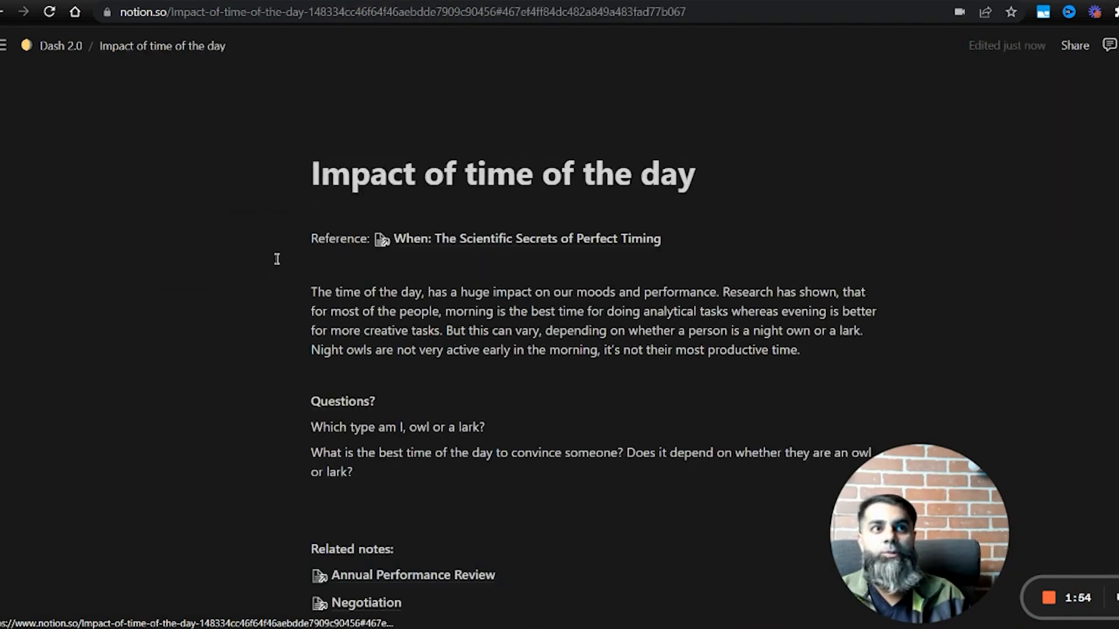
pyautogui.scroll(-3)
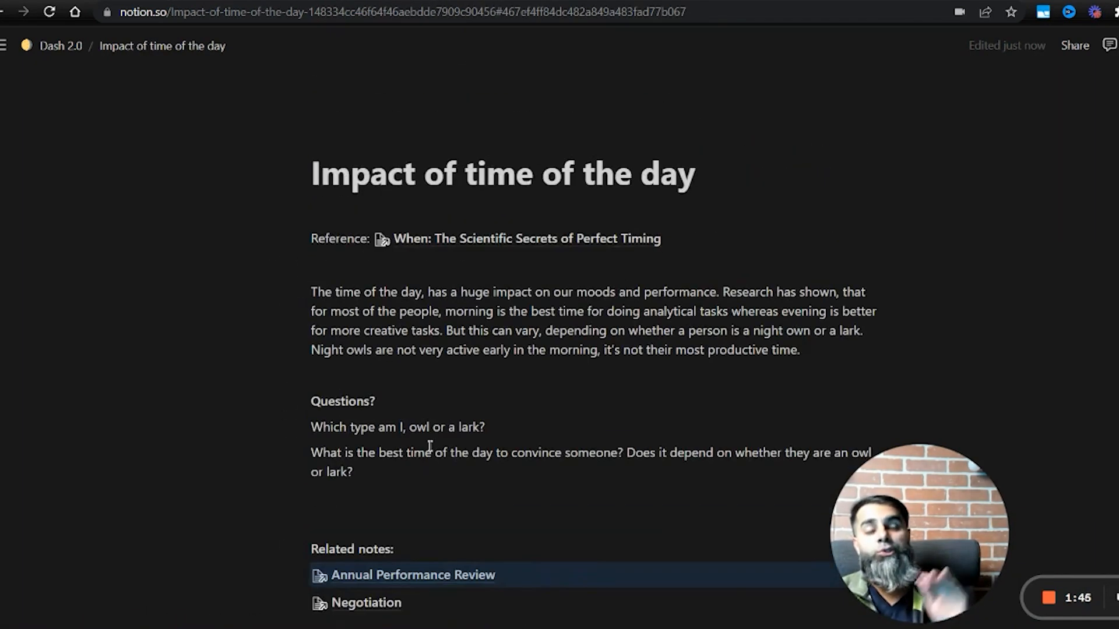
pyautogui.scroll(-3)
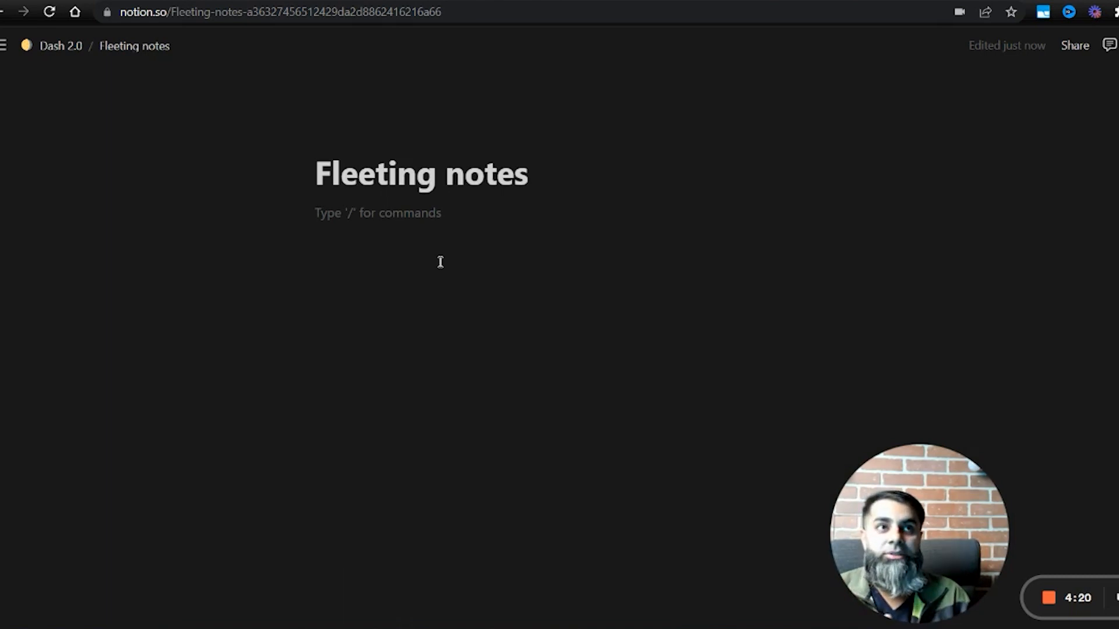
# - In the Fleeting notes page body write 'Apply the concept of When, while organizing the next ge'
pyautogui.click(313, 212)
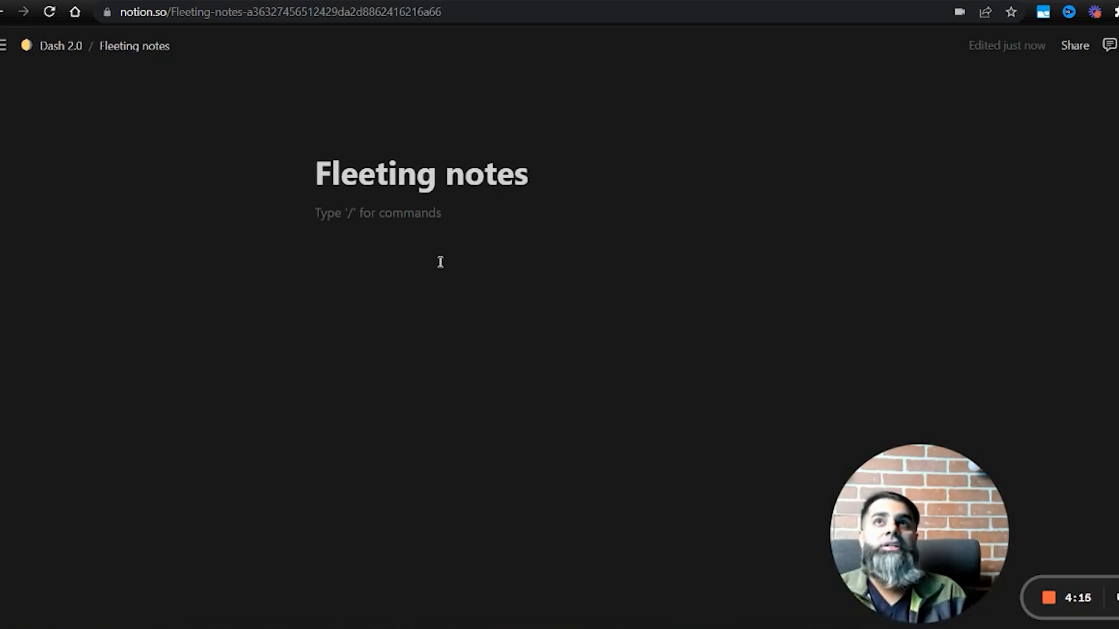
pyautogui.click(377, 212)
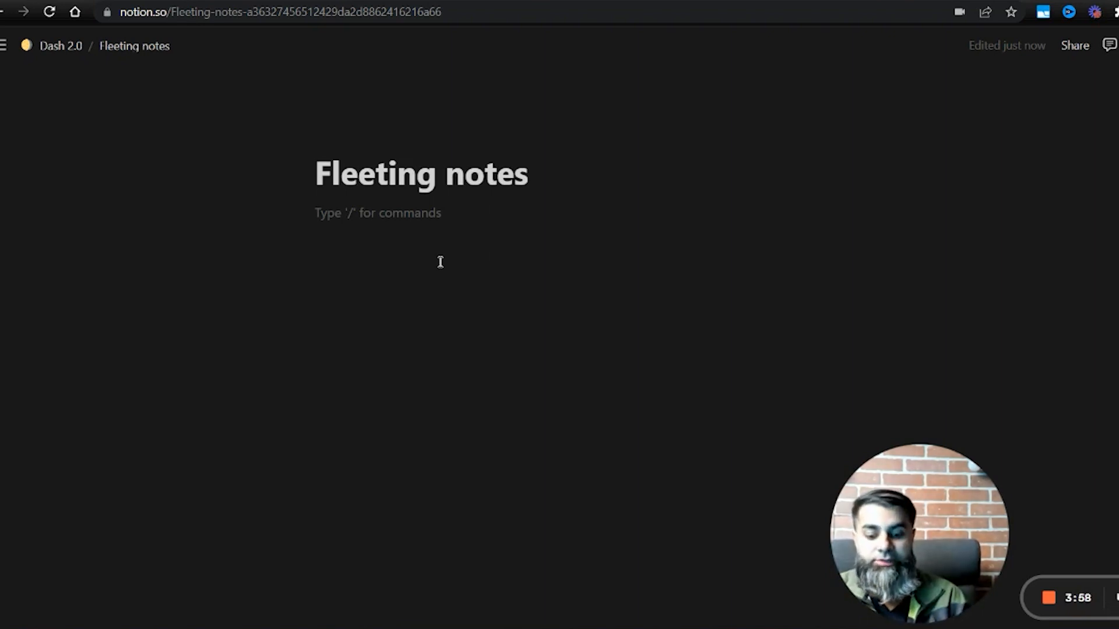
pyautogui.write('Apply the concept of WH')
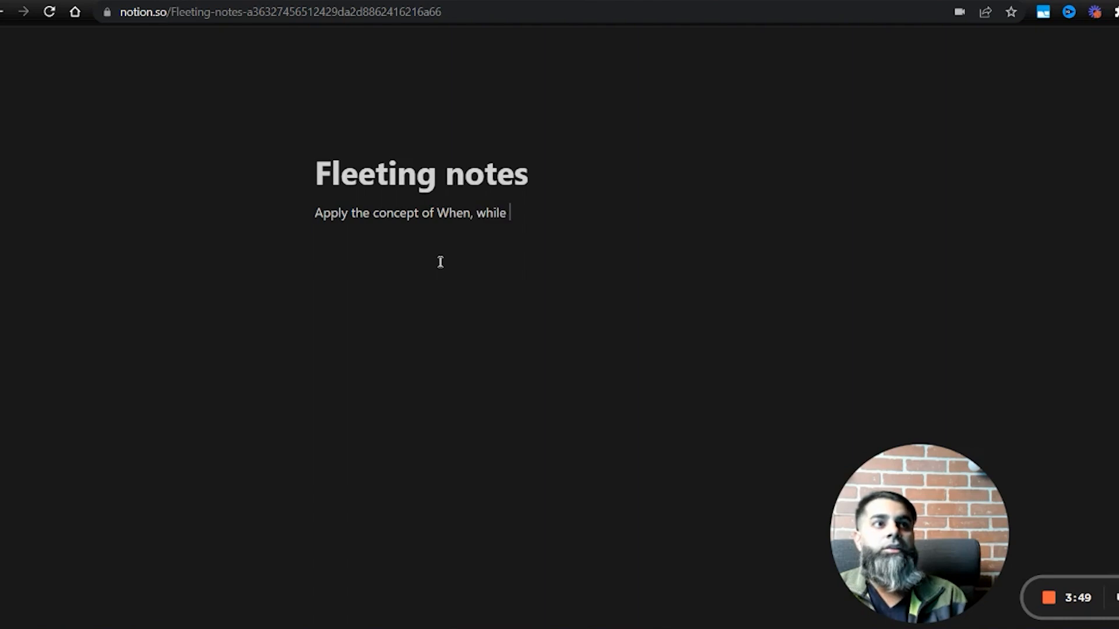
pyautogui.write('organizing')
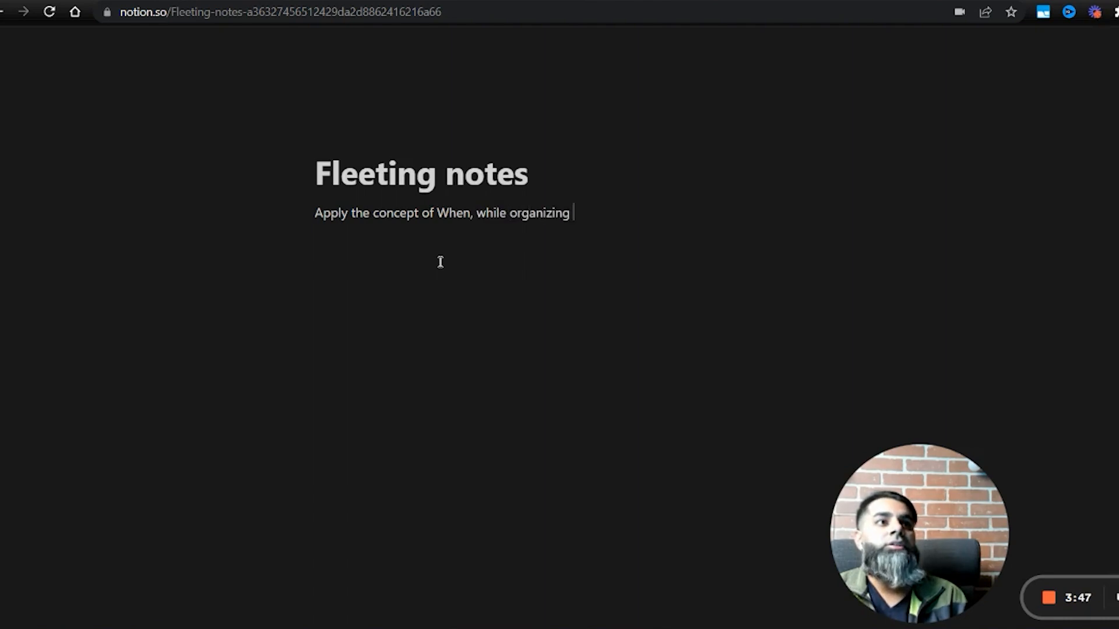
pyautogui.write('the next ge')
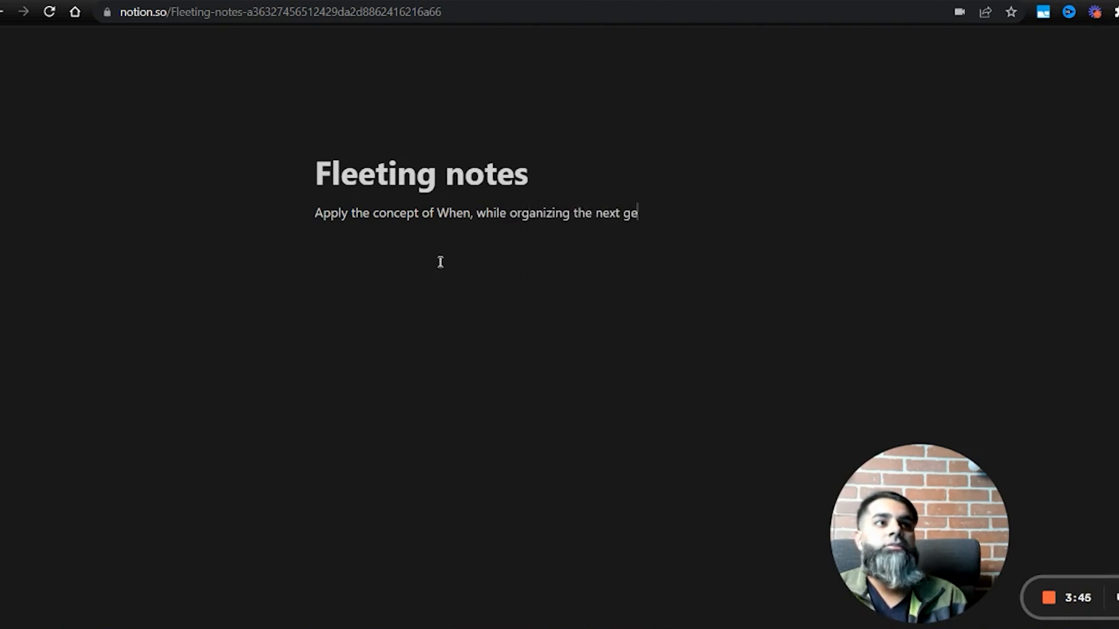